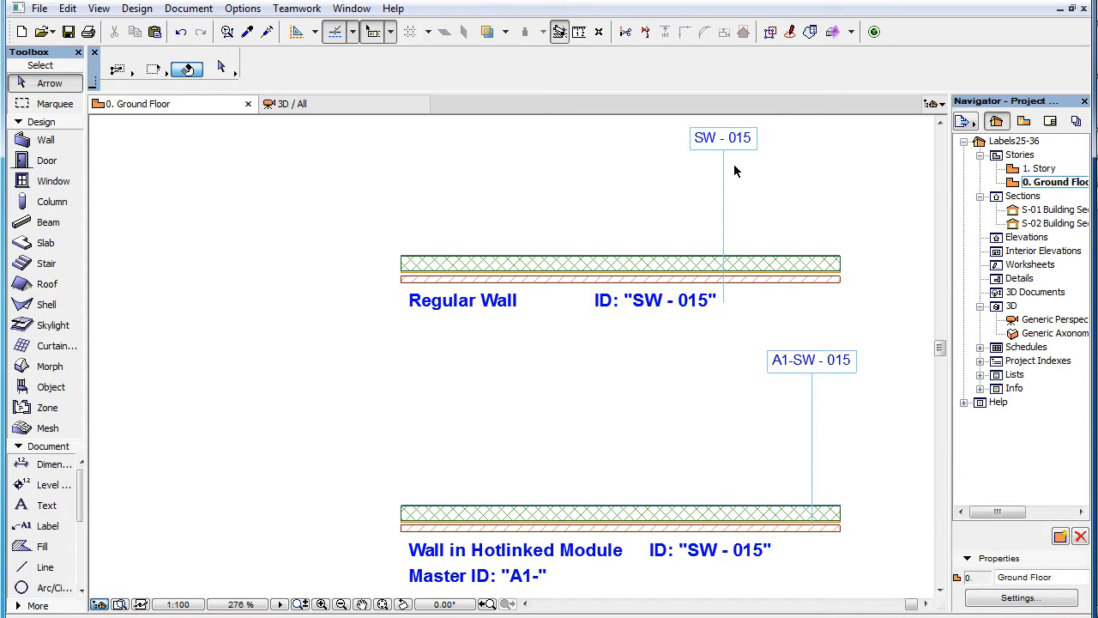
- Select the regular wall's label and open its Label Settings dialog
left_click(722, 138)
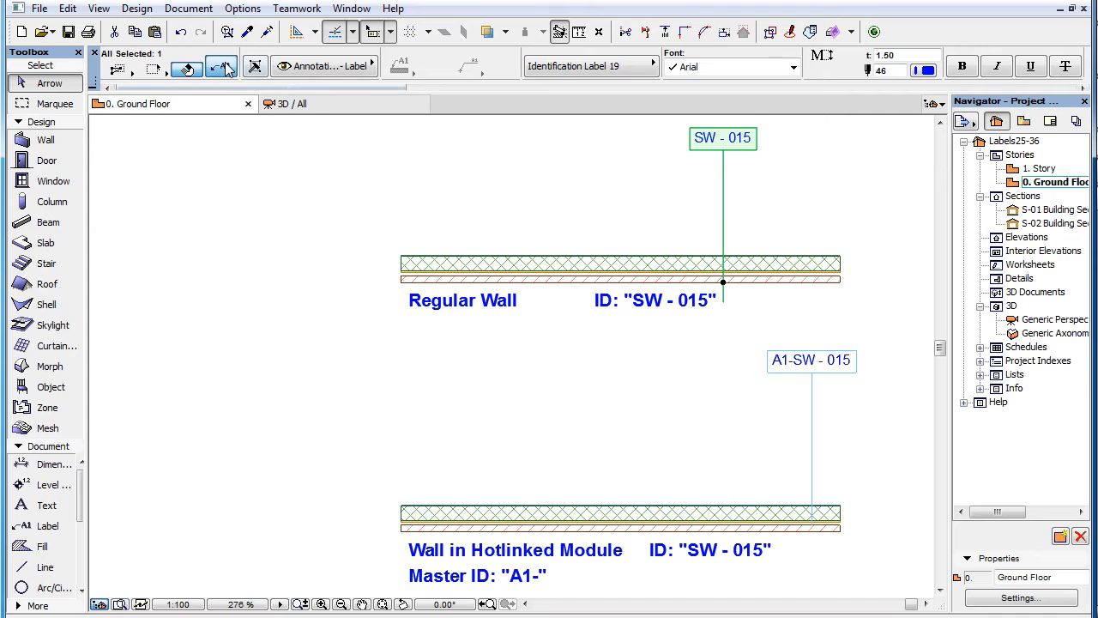
left_click(219, 67)
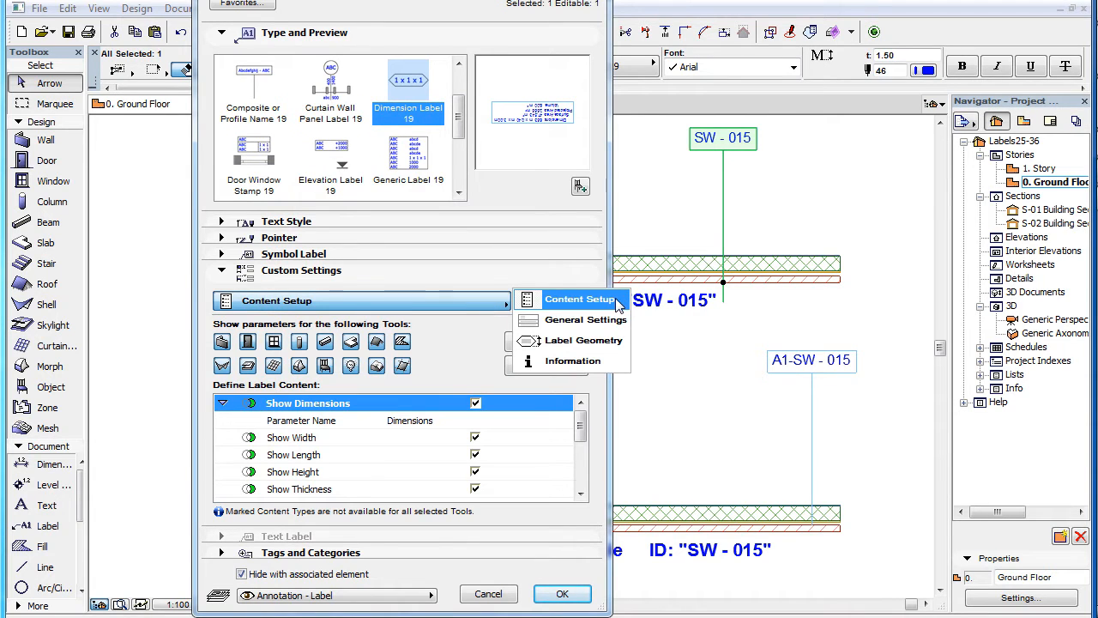
mouse_move(584, 340)
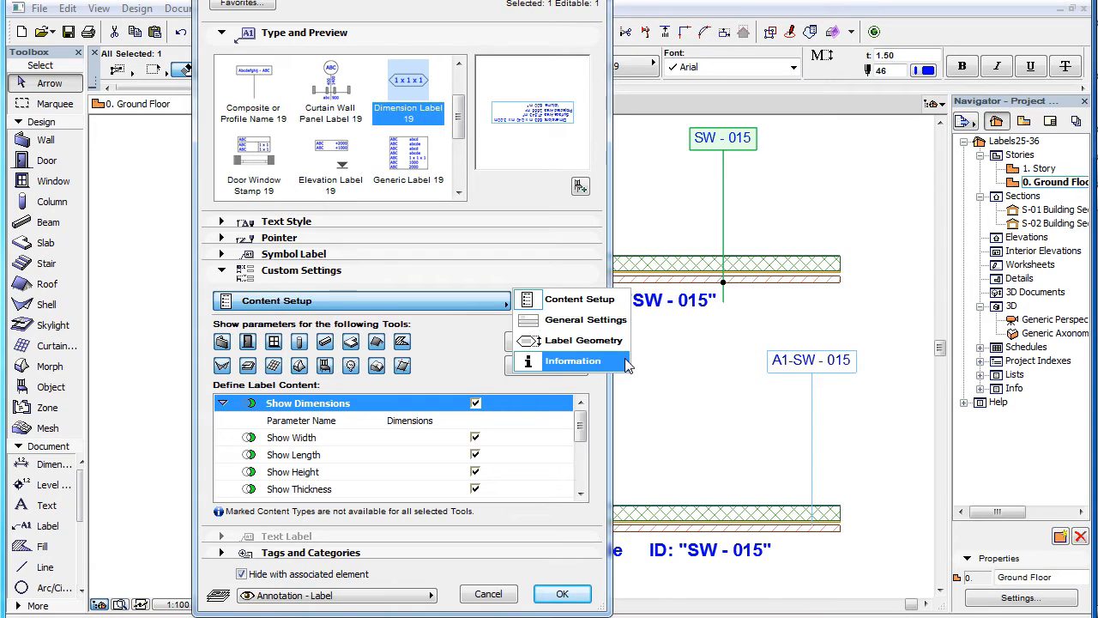
mouse_move(470, 381)
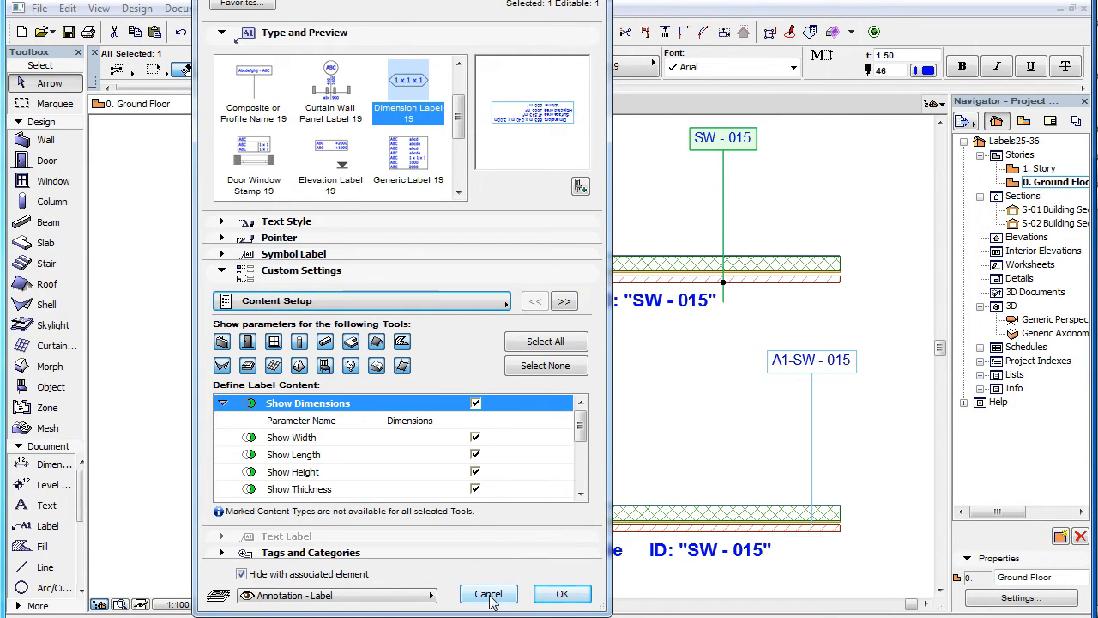
- Cancel the settings, select the A1-SW-015 label and confirm its type is Identification Label 19
left_click(488, 593)
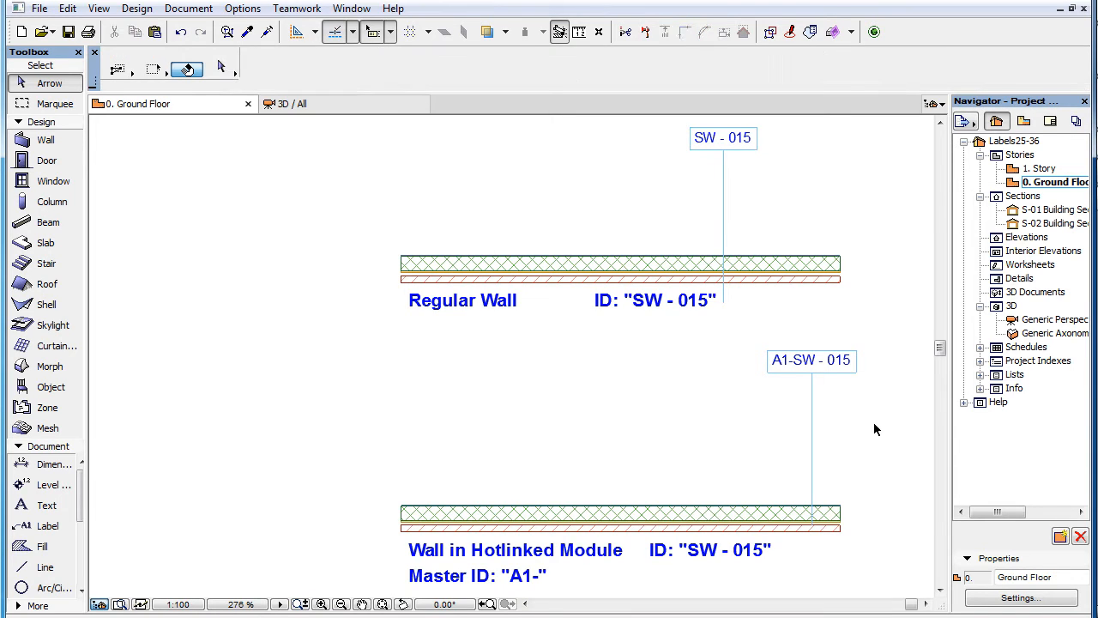
left_click(810, 361)
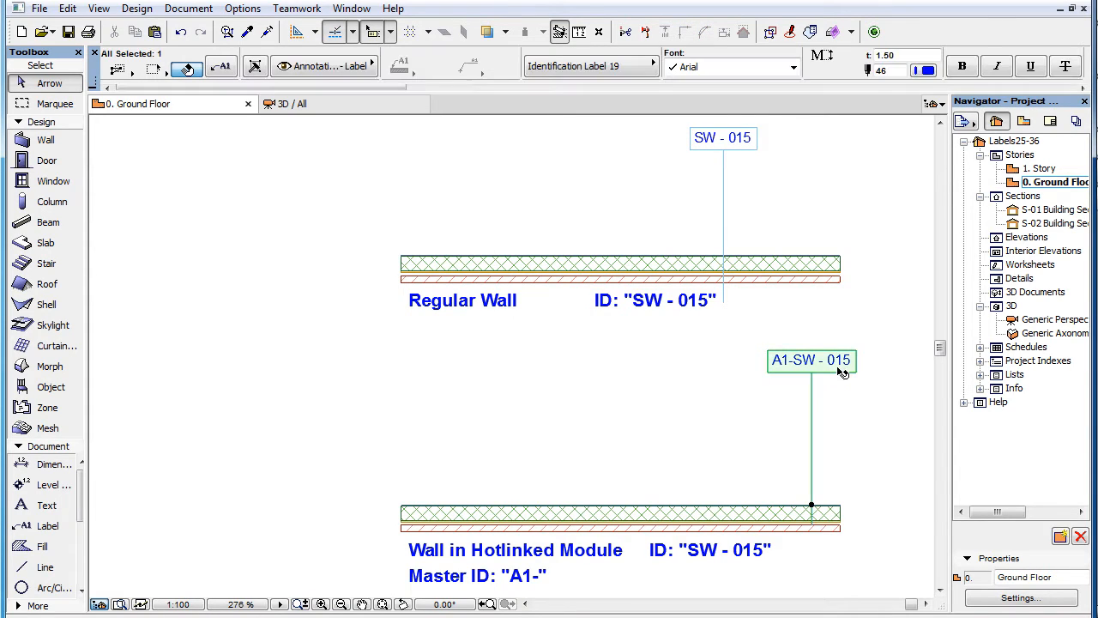
left_click(591, 65)
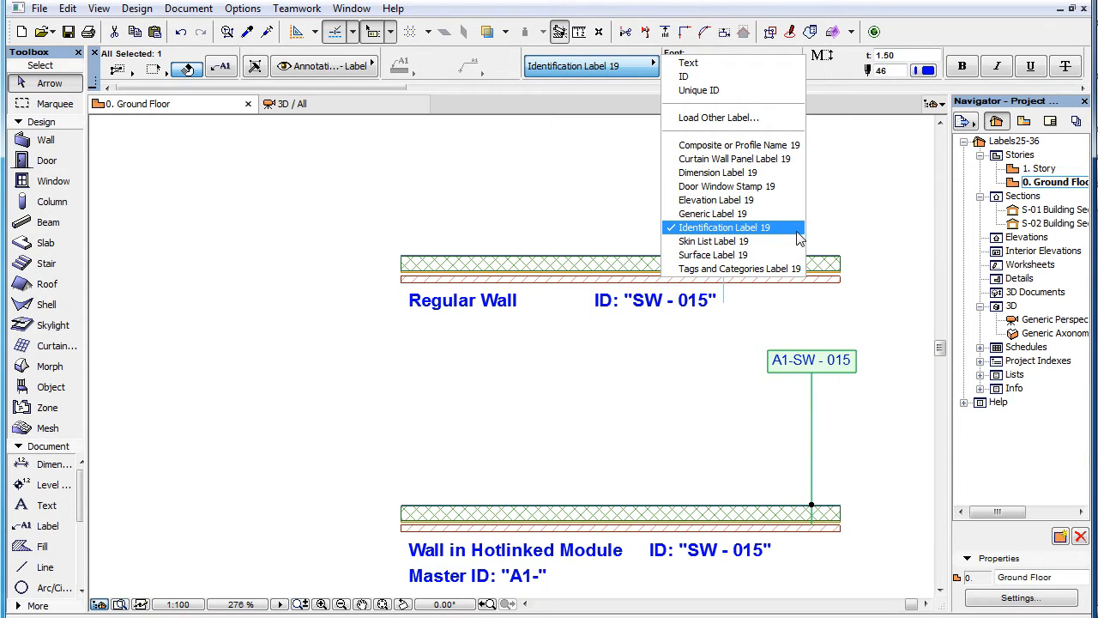
left_click(724, 227)
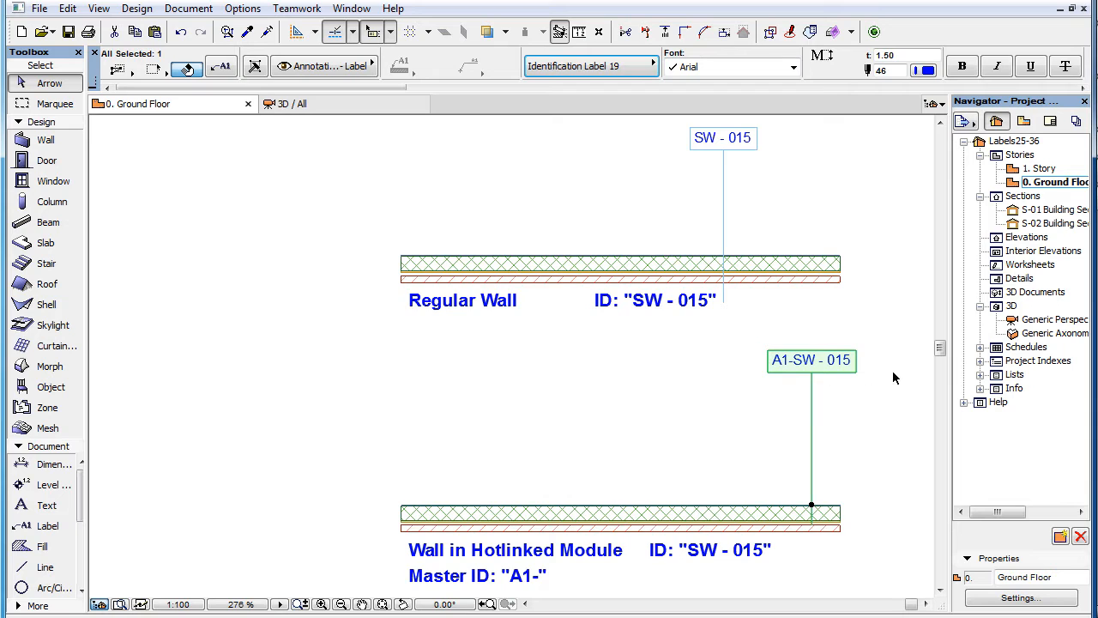
mouse_move(875, 388)
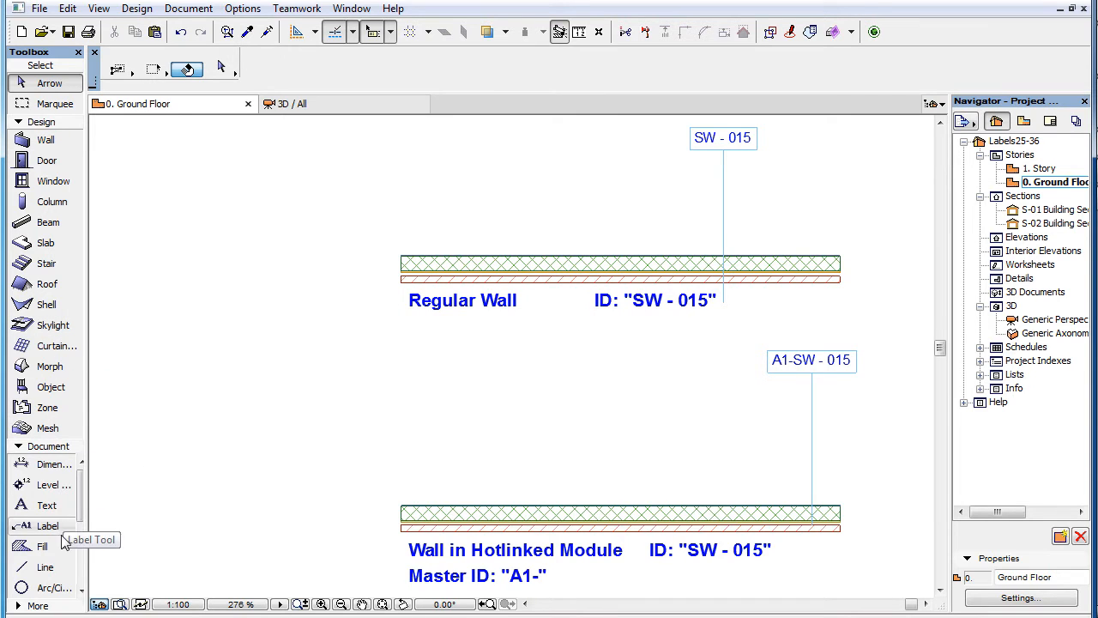
mouse_move(41, 546)
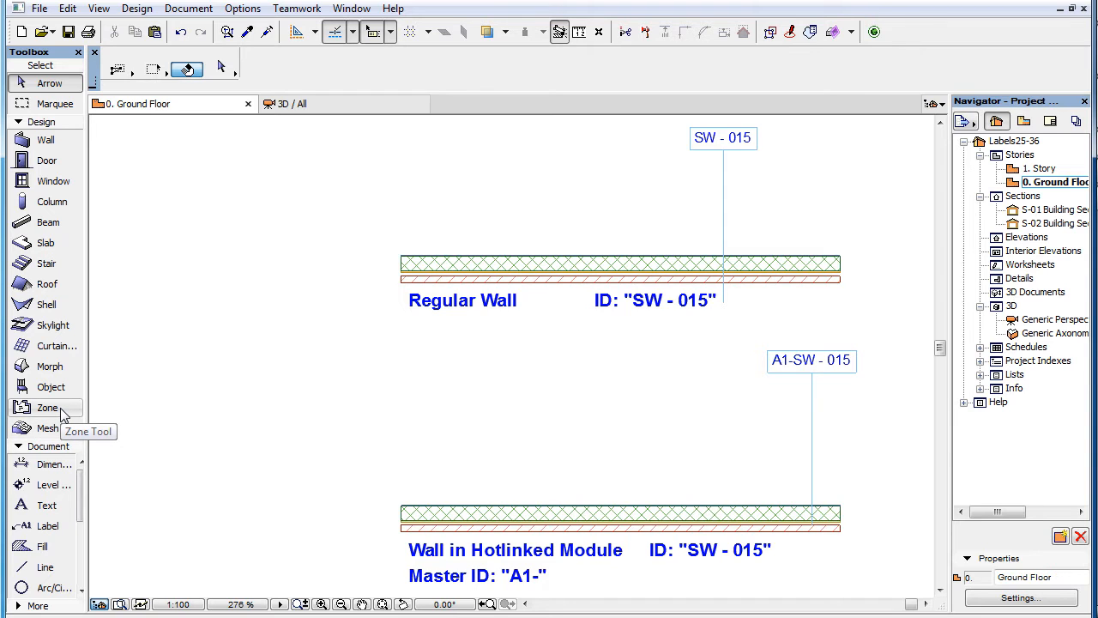
mouse_move(799, 370)
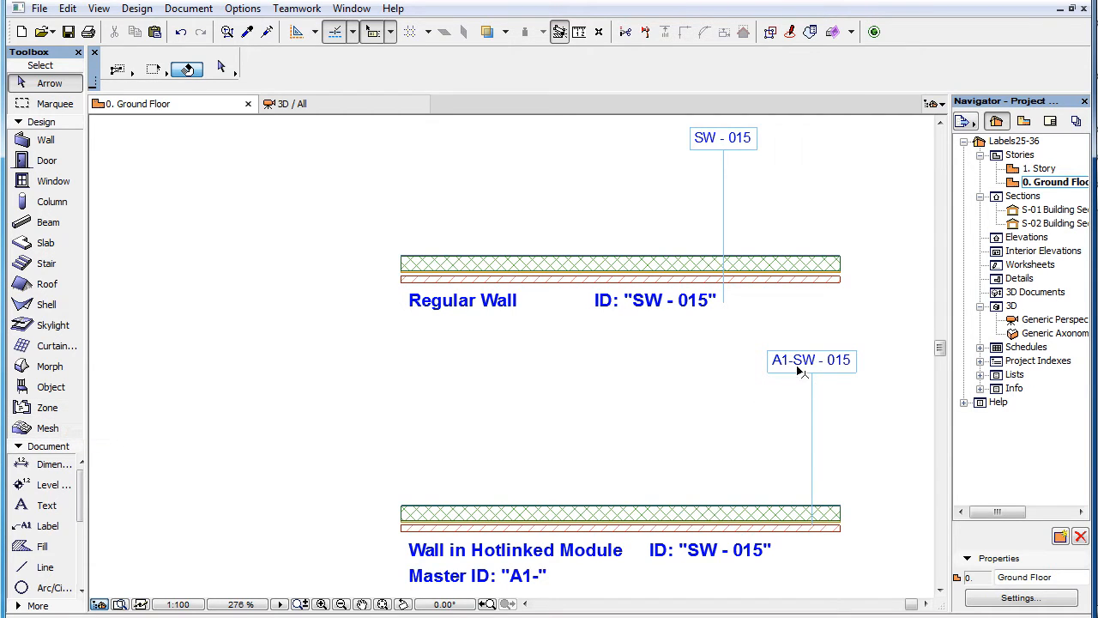
- Open the A1-SW-015 label's settings on the General Settings page with content set to ID
left_click(810, 361)
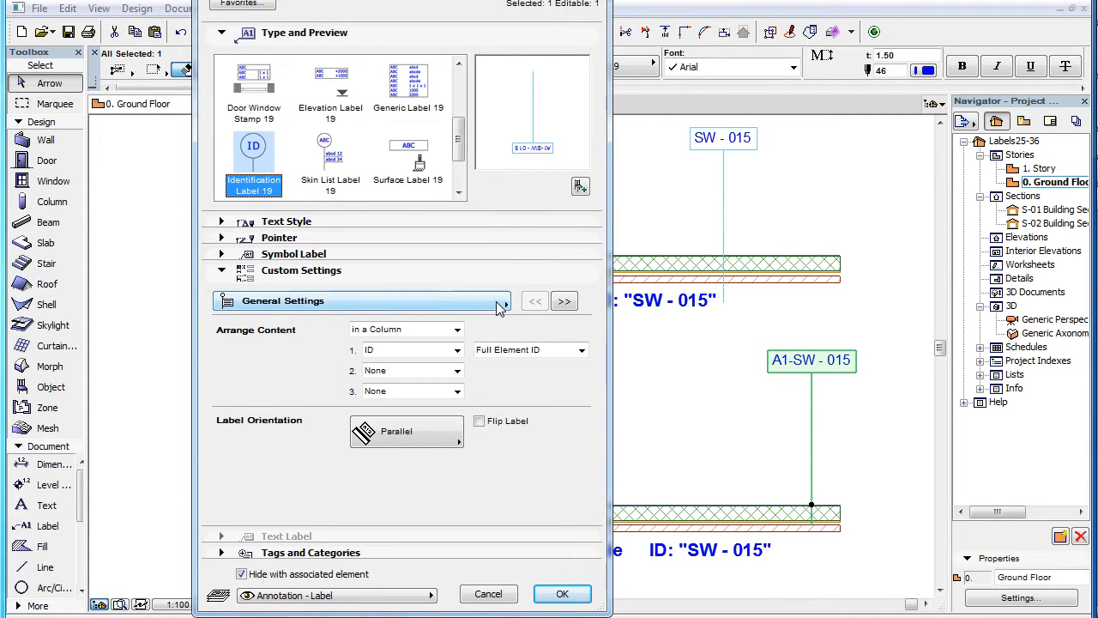
left_click(504, 302)
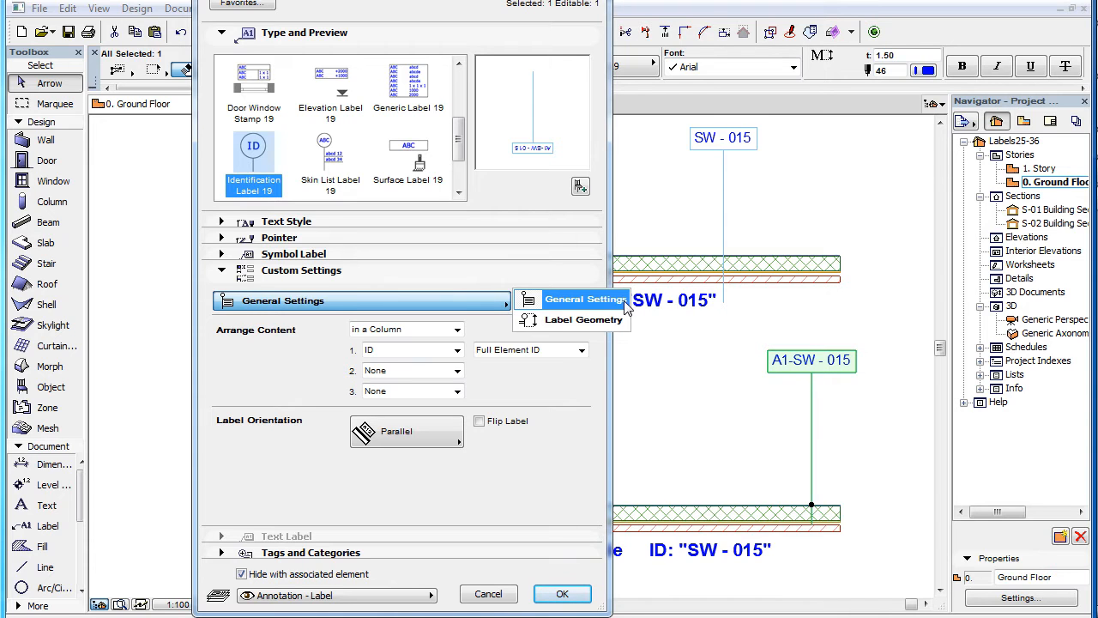
mouse_move(583, 319)
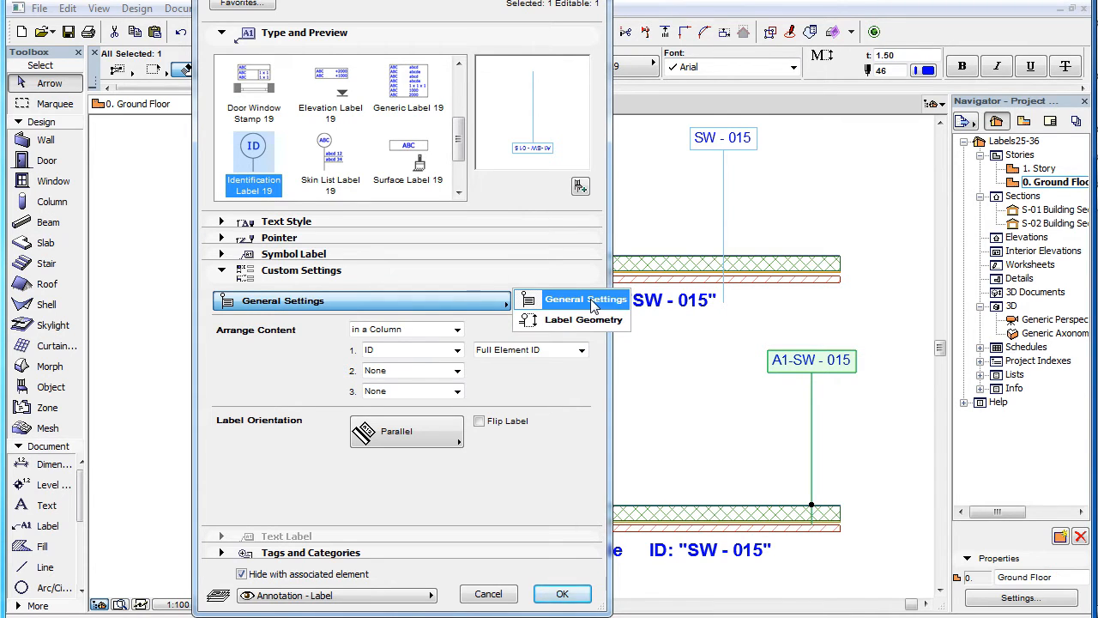
left_click(587, 298)
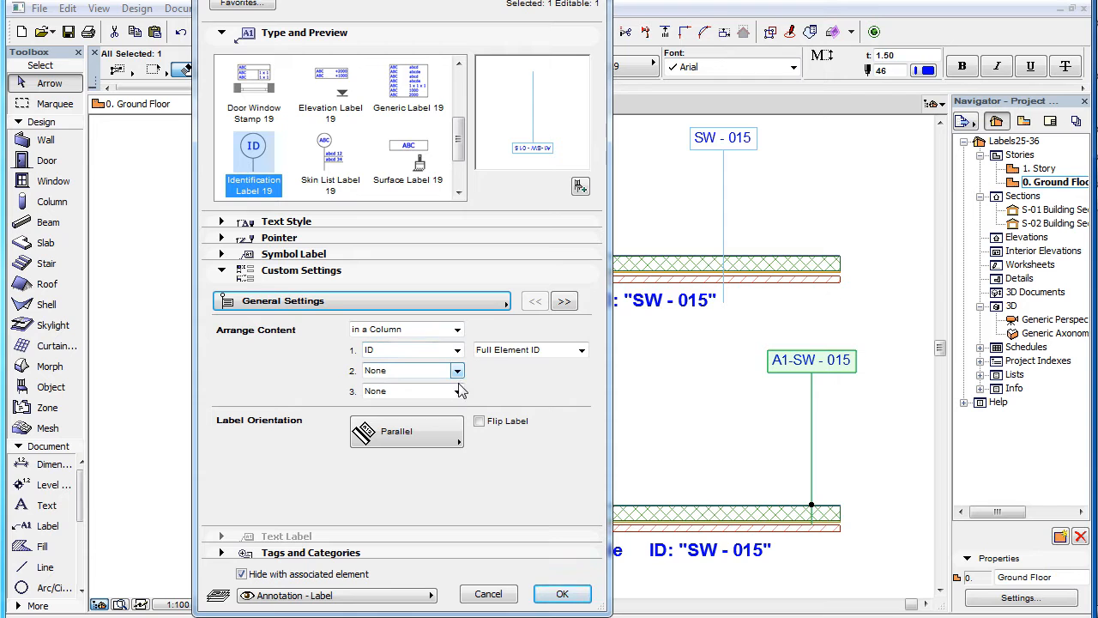
mouse_move(457, 391)
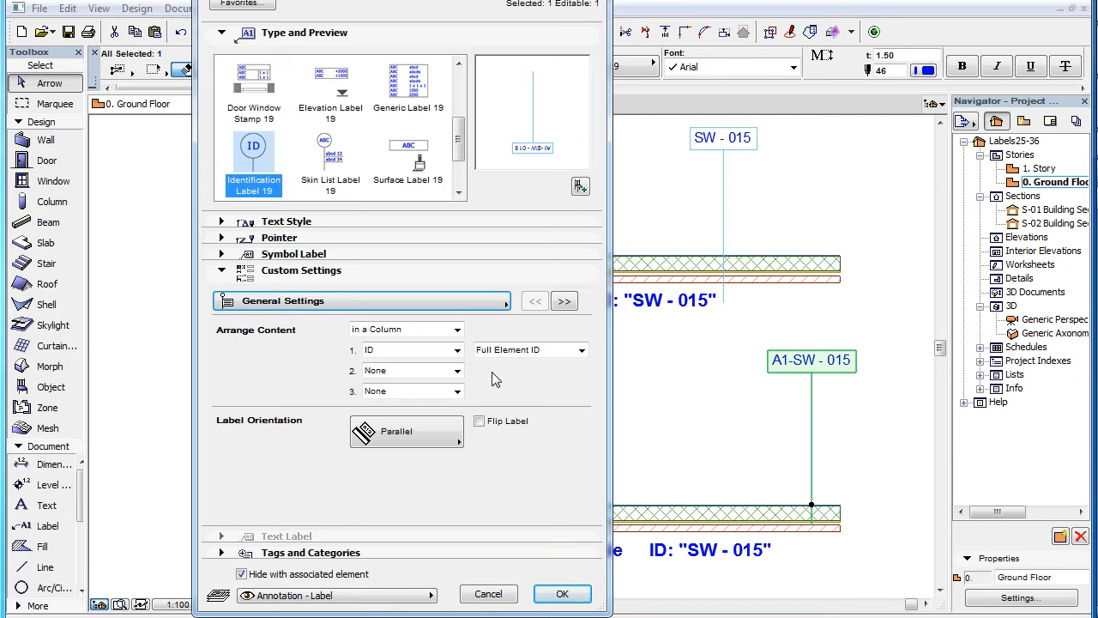
left_click(456, 350)
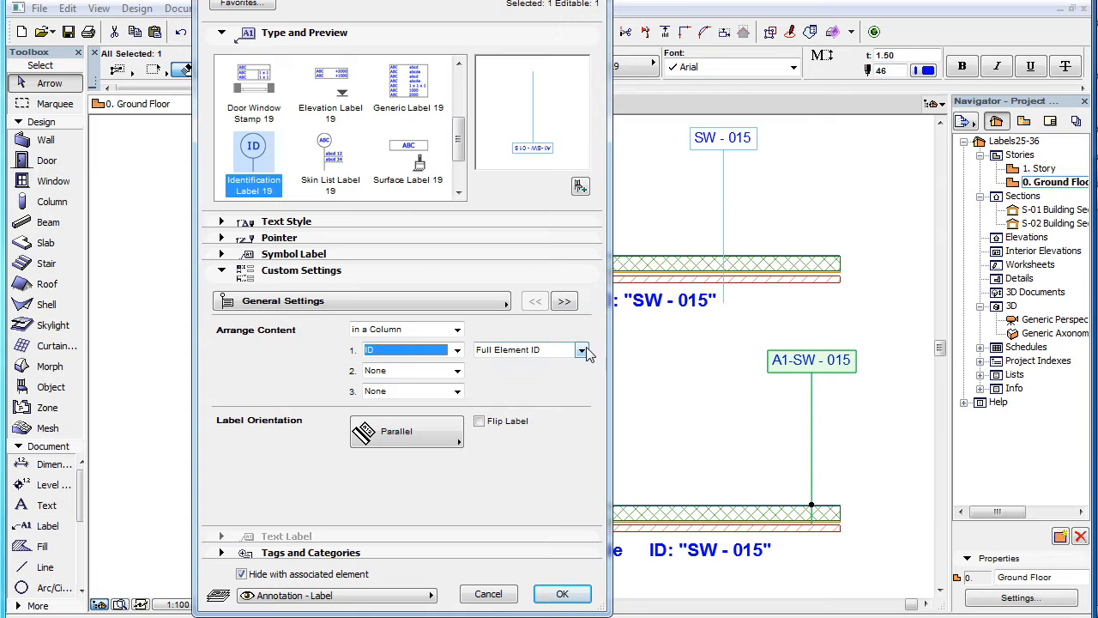
- Try Compact Element ID (SW - 015), then switch the label's ID format to Master ID (A1-)
left_click(582, 350)
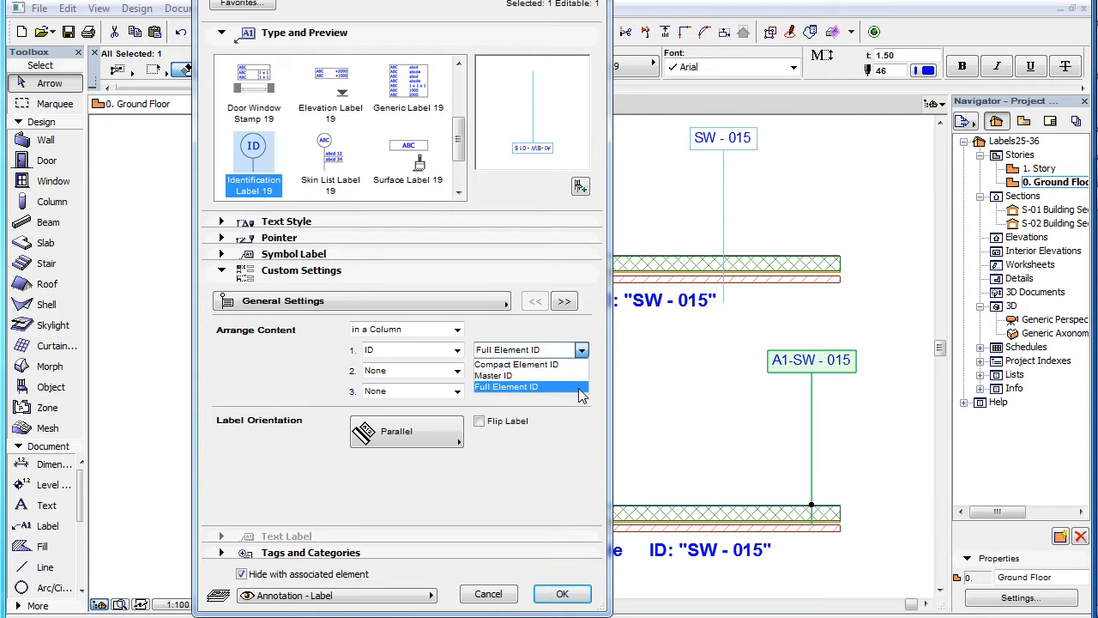
left_click(516, 364)
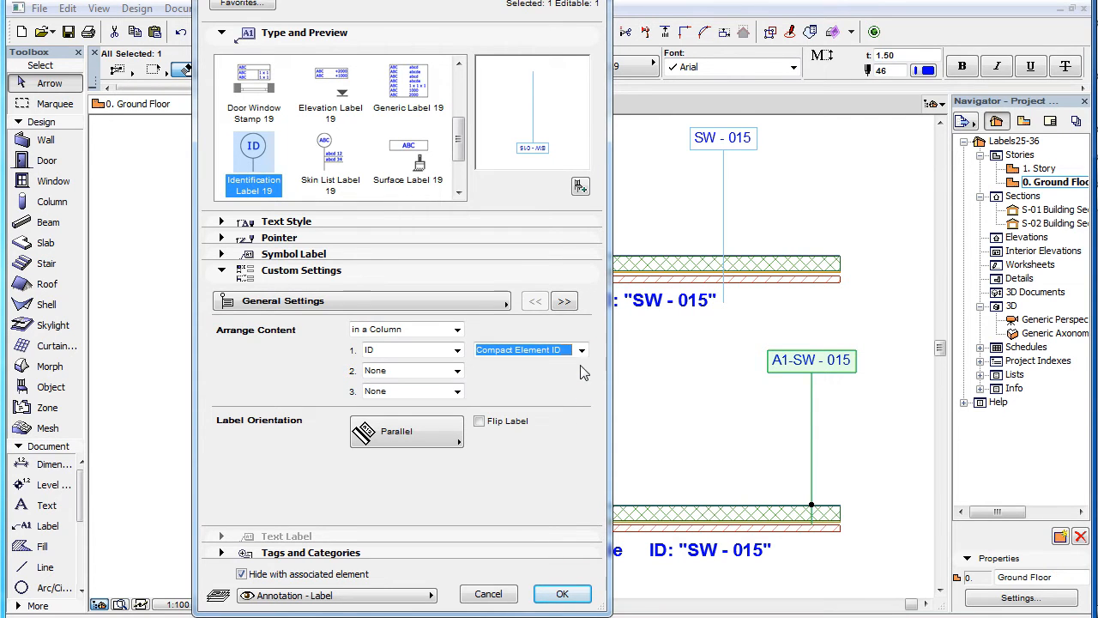
left_click(563, 594)
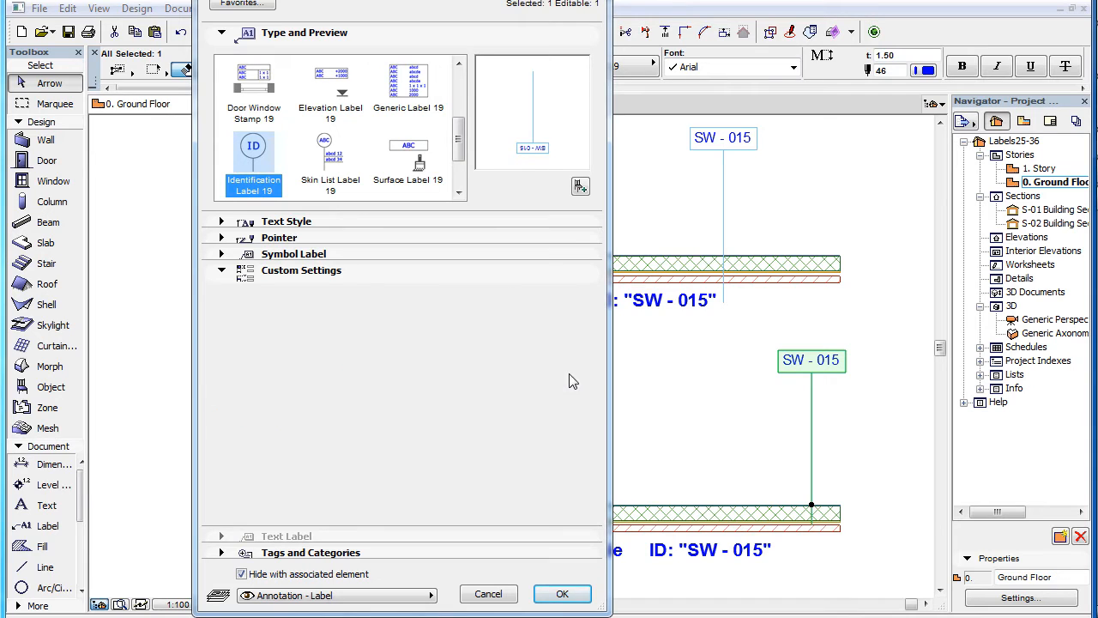
left_click(563, 594)
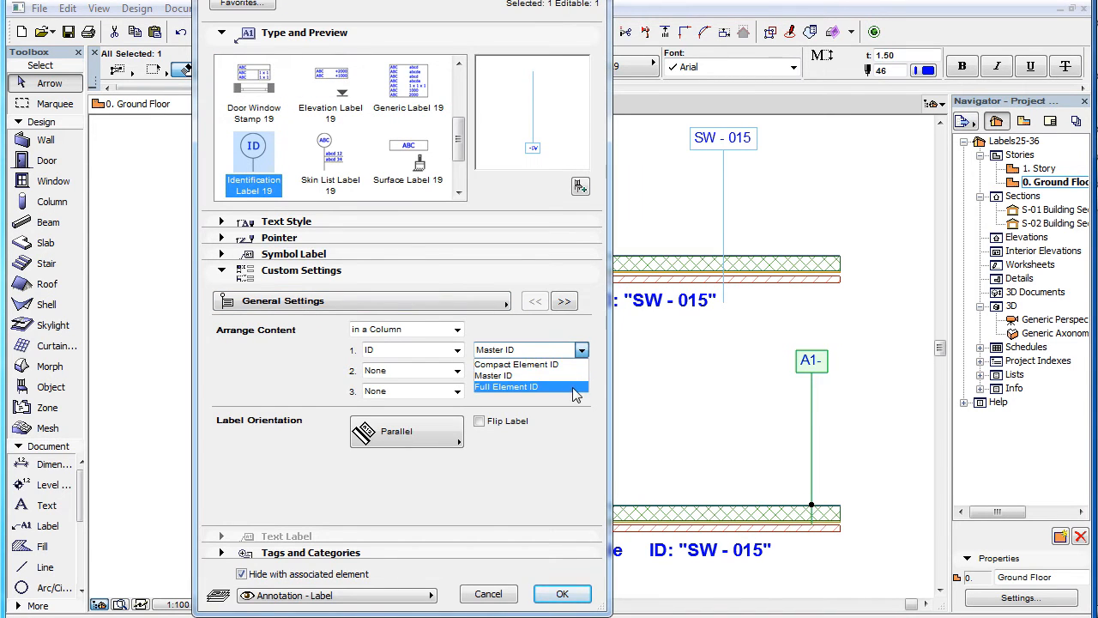
- Restore Full Element ID so the label reads A1-SW - 015 and apply
left_click(563, 594)
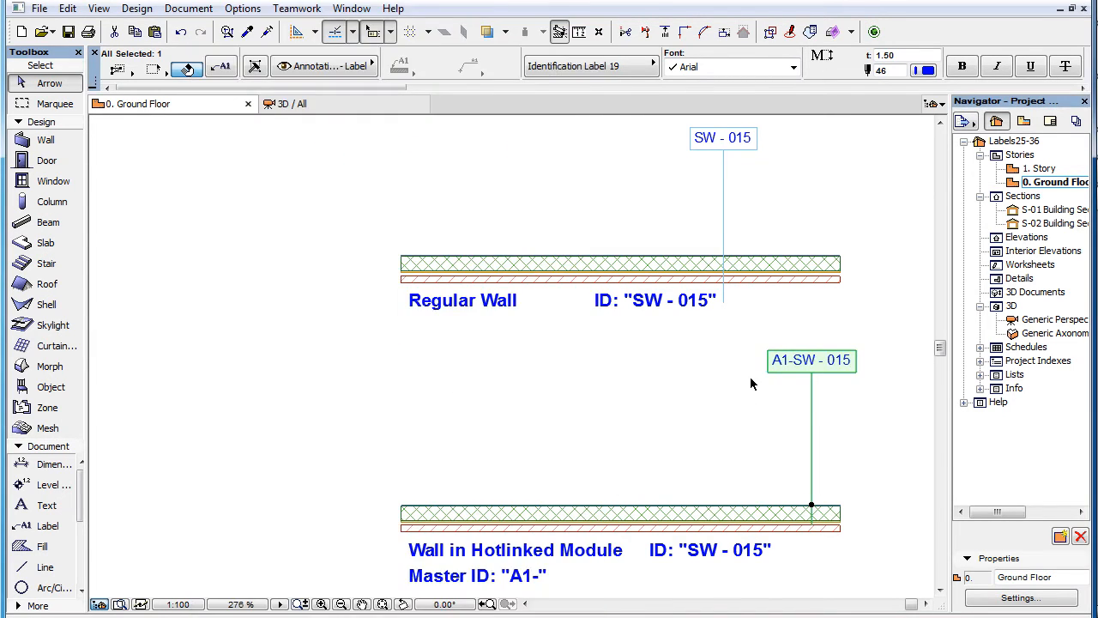
mouse_move(729, 363)
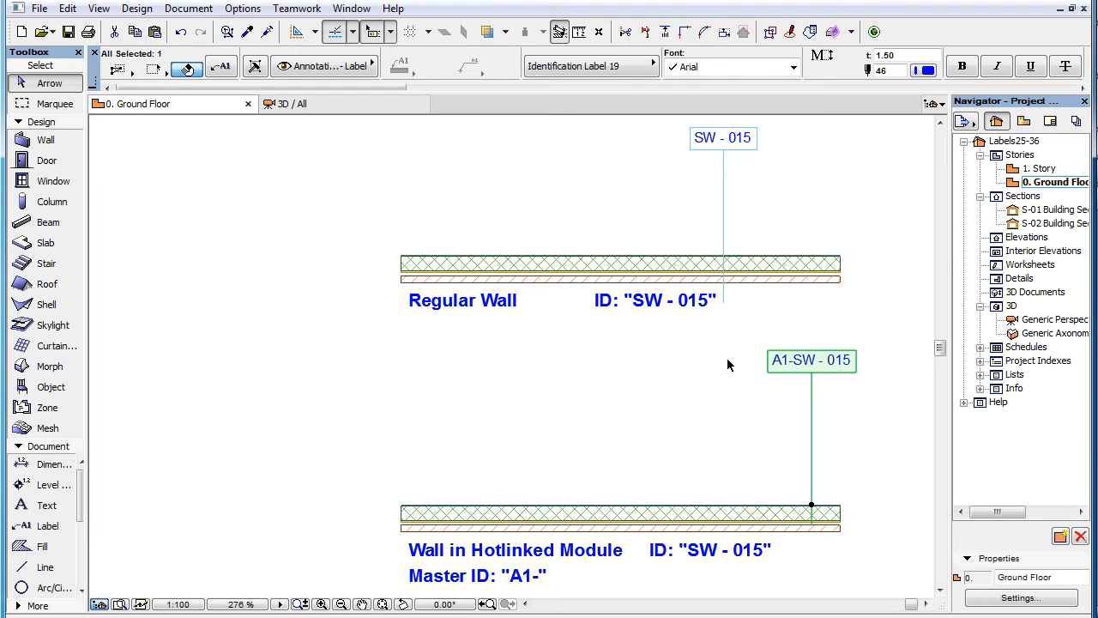
mouse_move(822, 397)
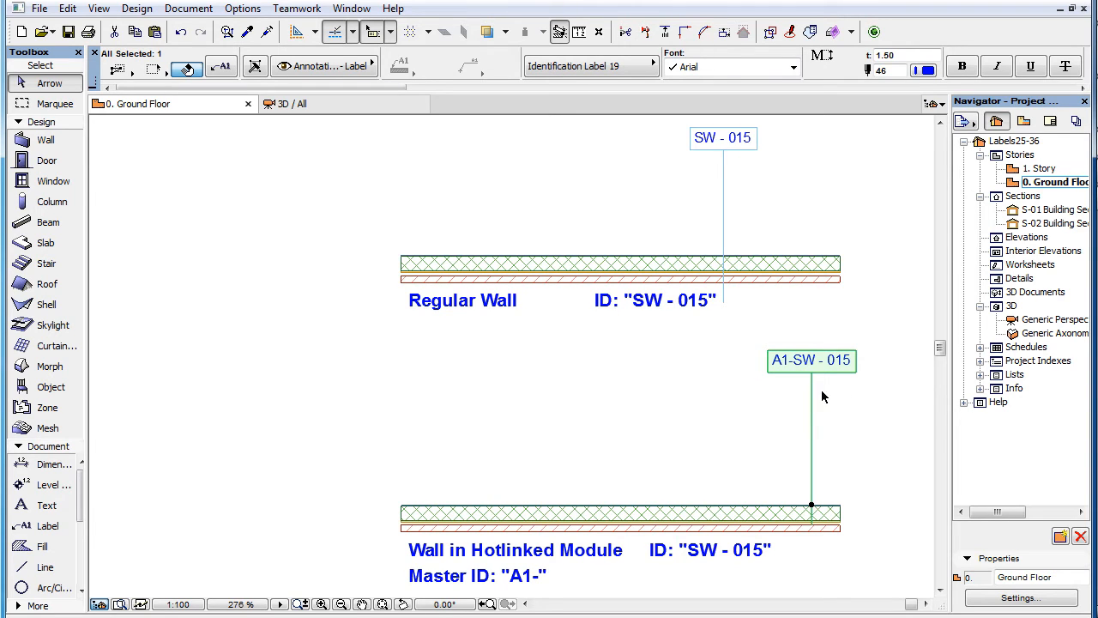
mouse_move(730, 381)
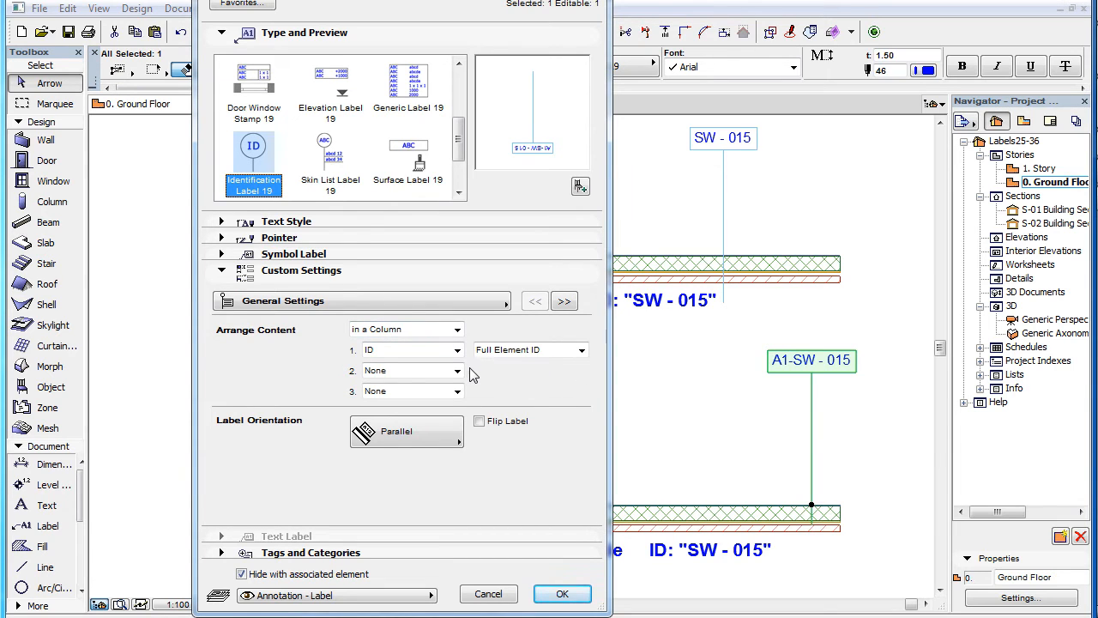
- Set row 2 to Name and row 3 to Custom Text 'Check on Site', then apply
left_click(458, 371)
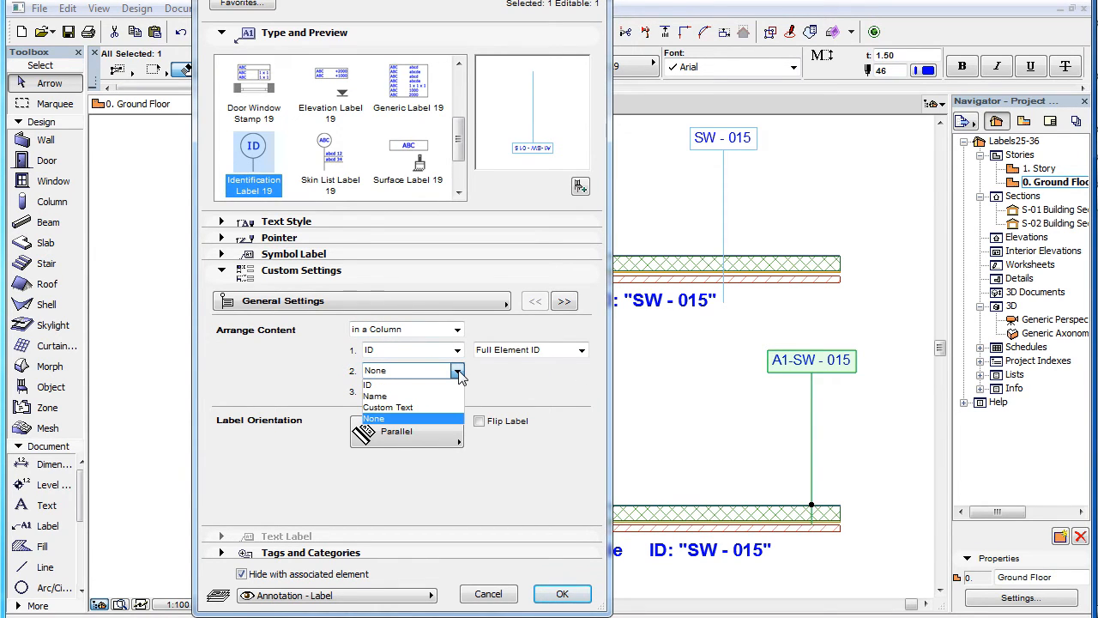
left_click(374, 395)
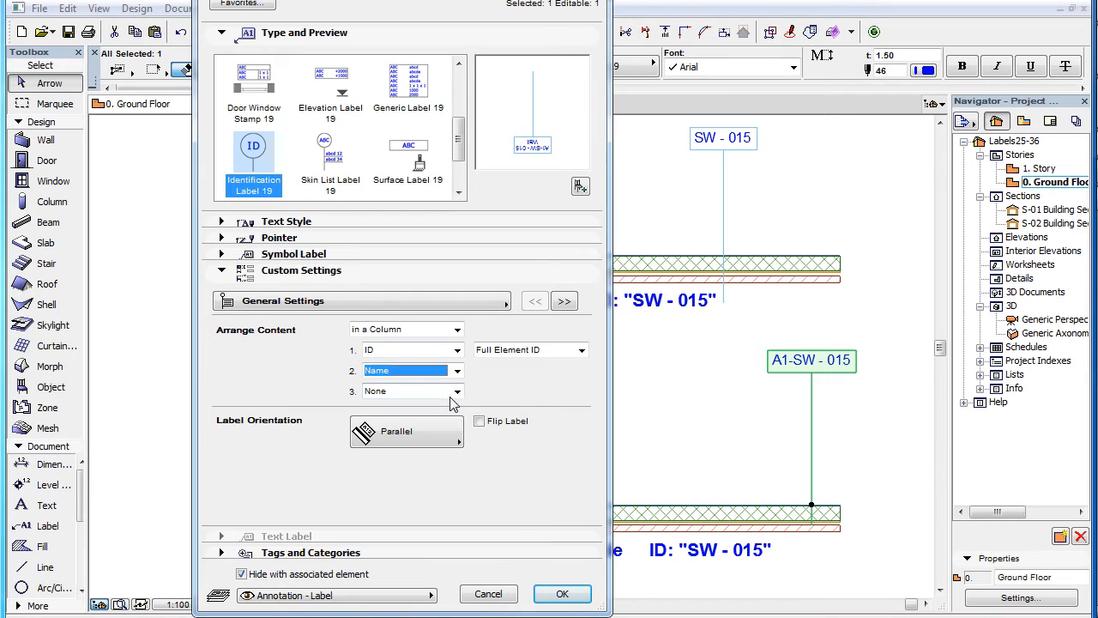
left_click(563, 594)
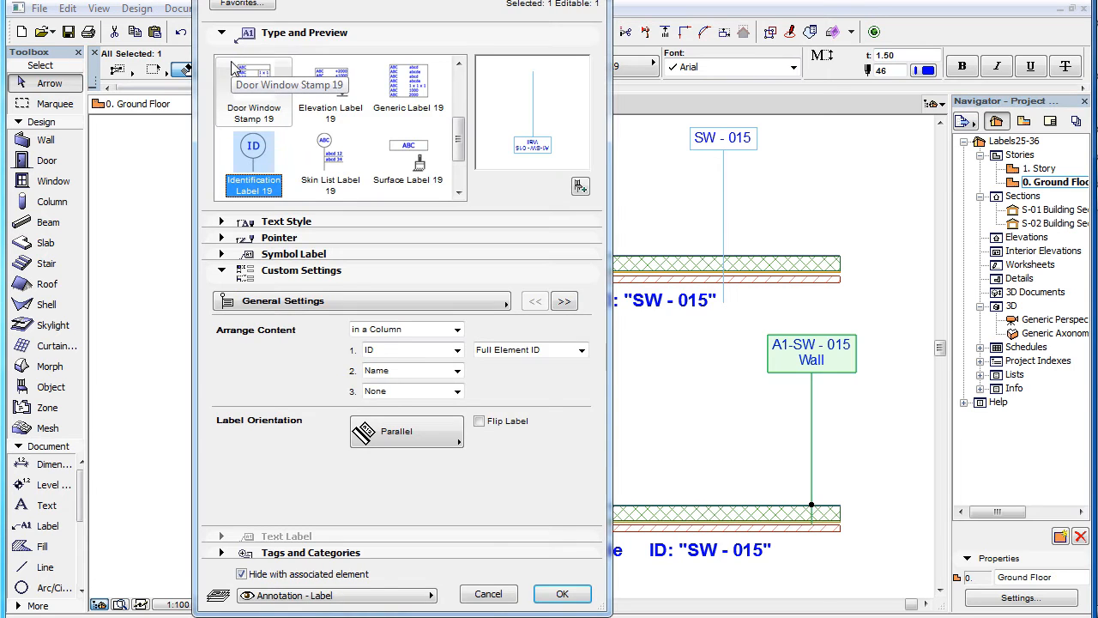
left_click(459, 391)
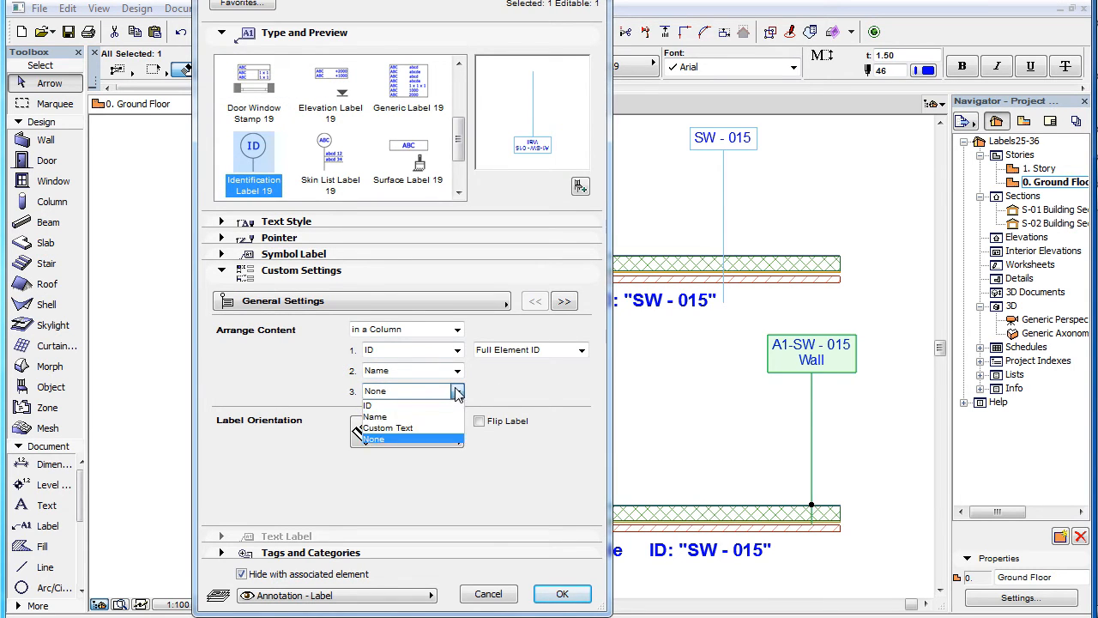
left_click(388, 427)
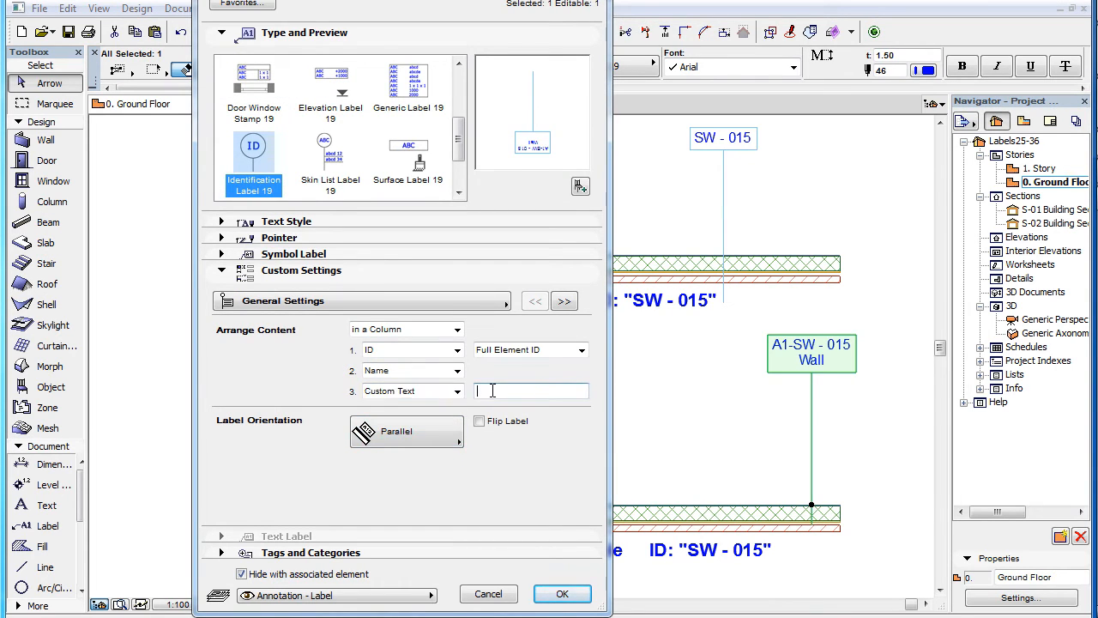
type("Check on Site")
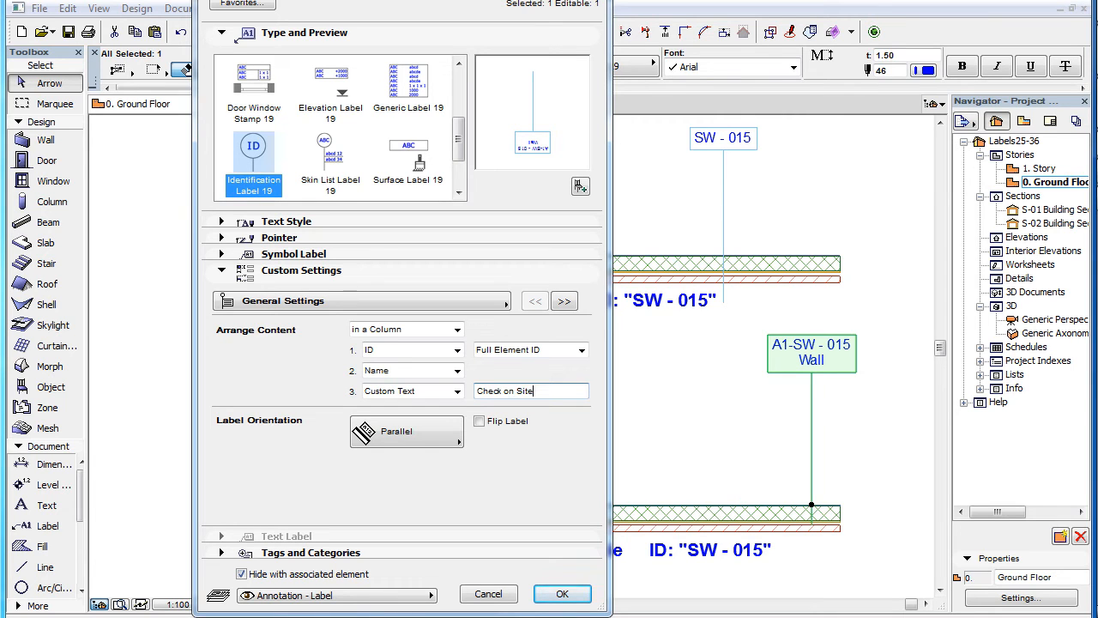
left_click(563, 593)
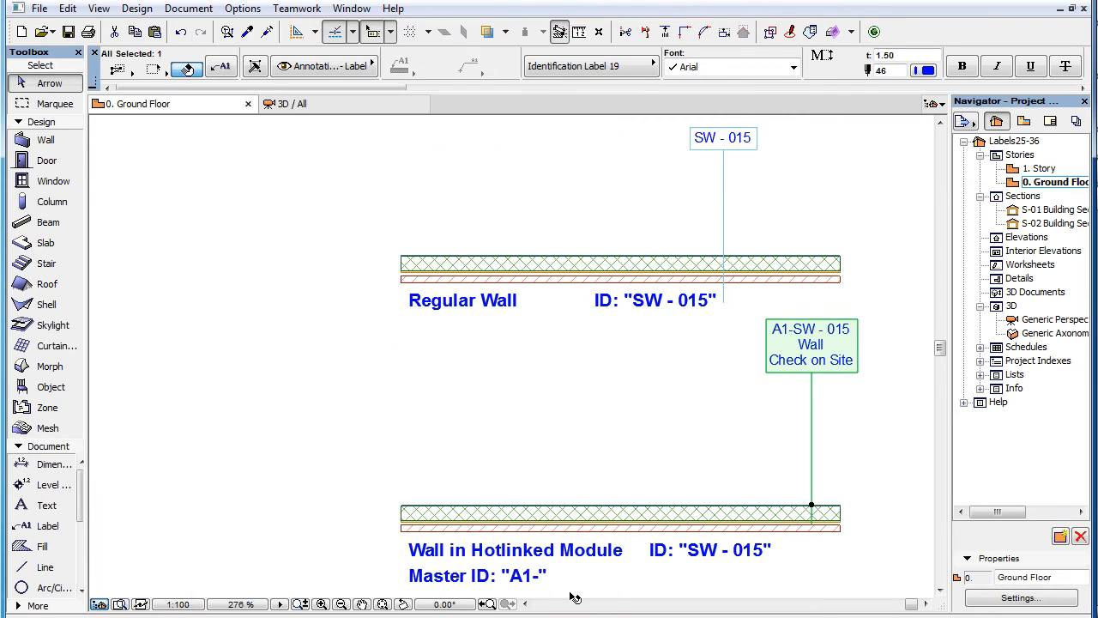
mouse_move(879, 370)
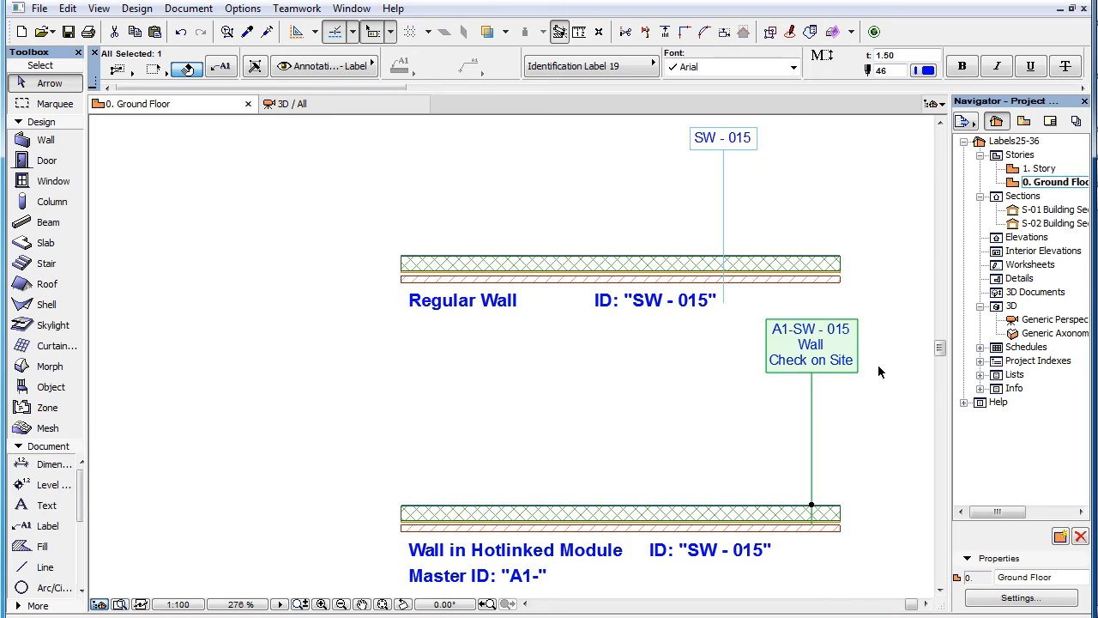
mouse_move(872, 398)
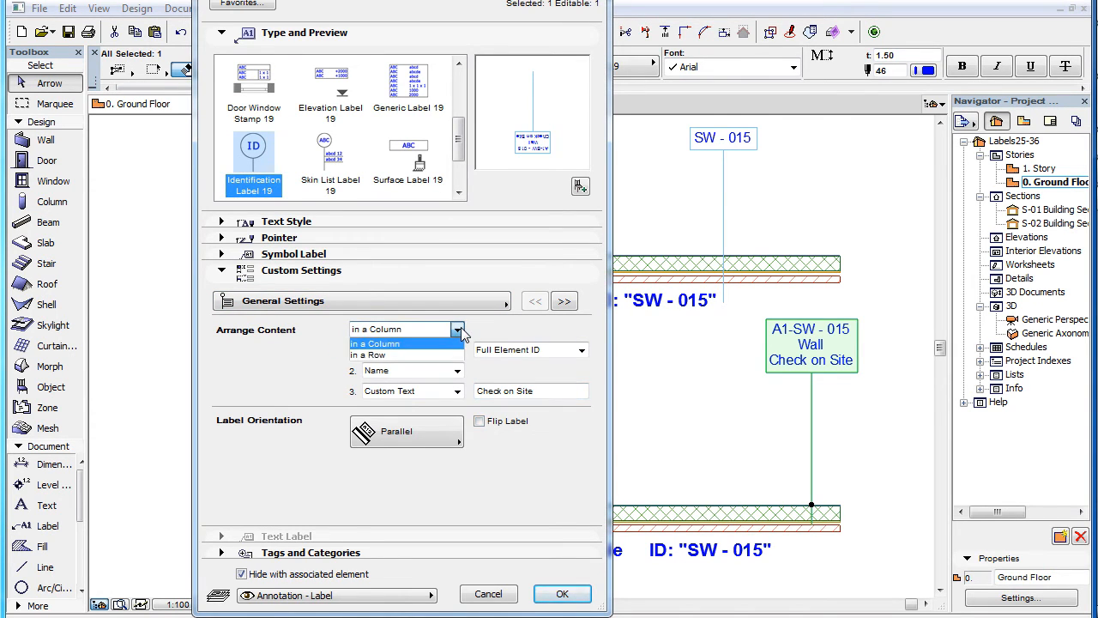
mouse_move(404, 354)
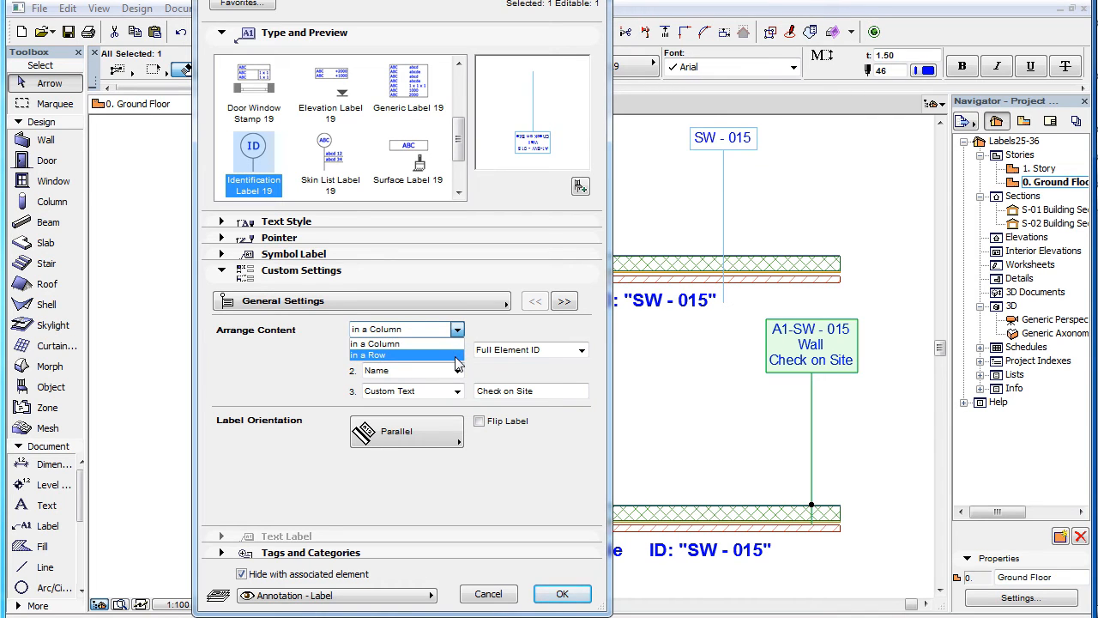
mouse_move(403, 344)
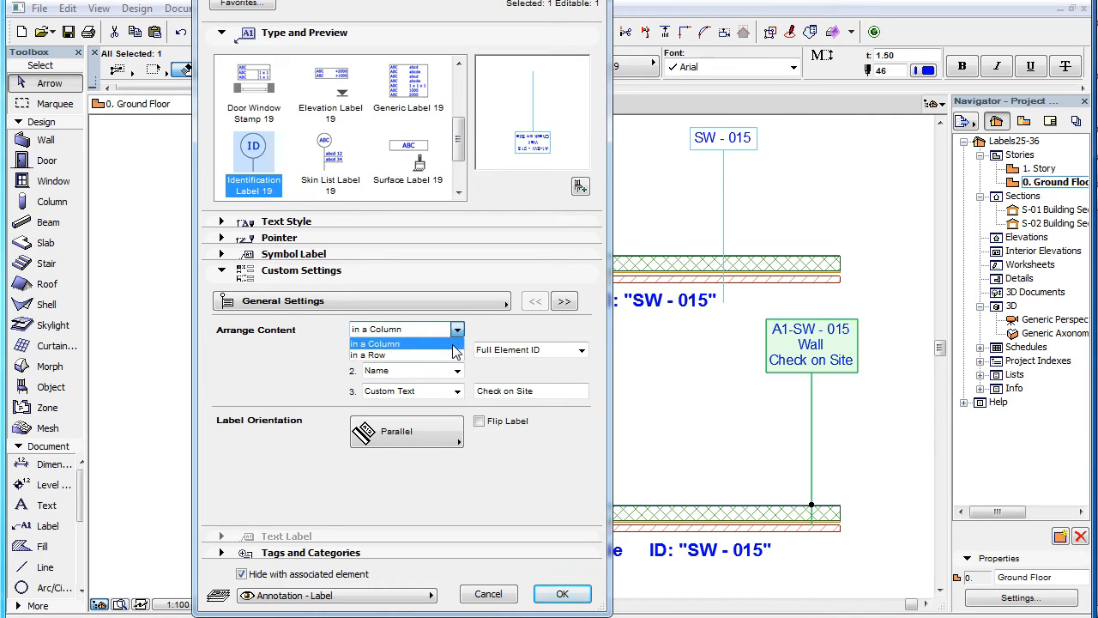
left_click(374, 344)
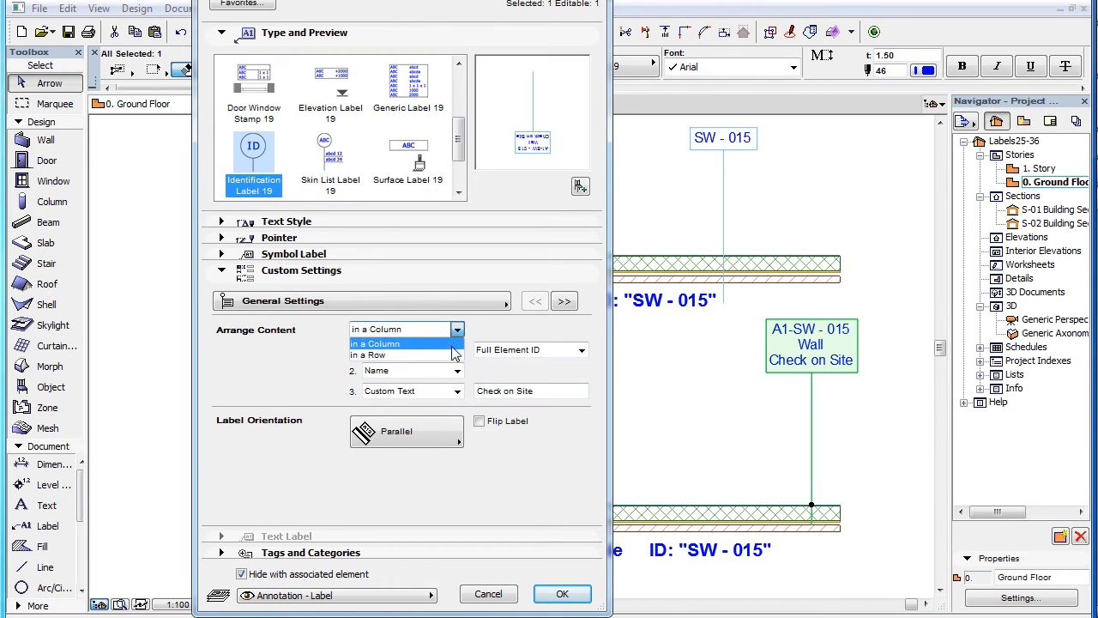
left_click(563, 593)
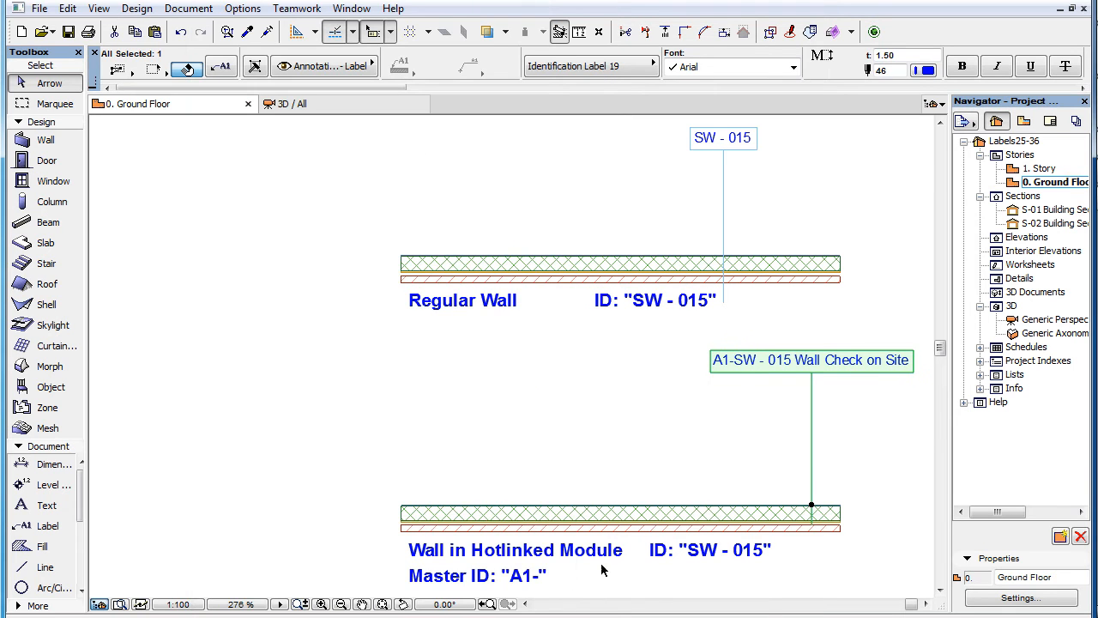
mouse_move(920, 392)
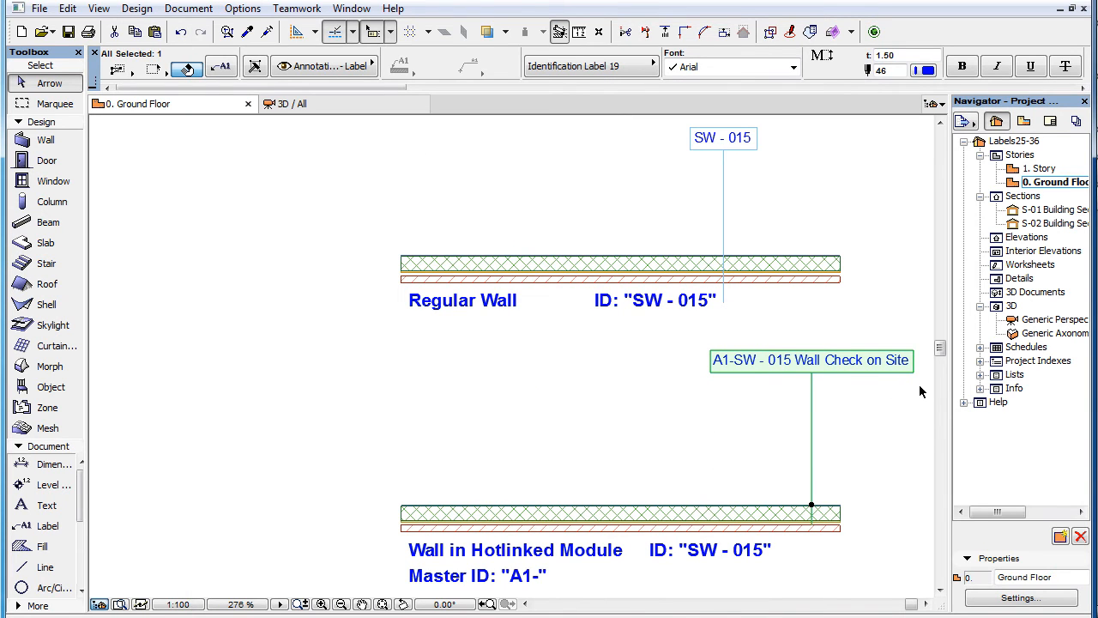
mouse_move(336, 163)
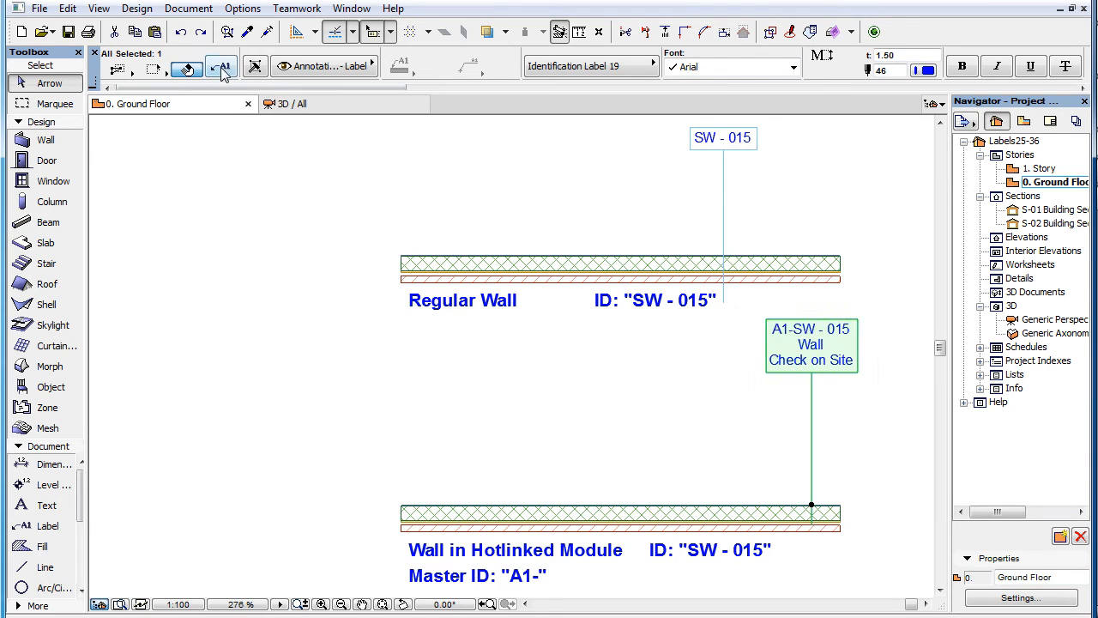
- Keep the regular wall label Parallel to the wall, enable Flip Label and apply
left_click(221, 67)
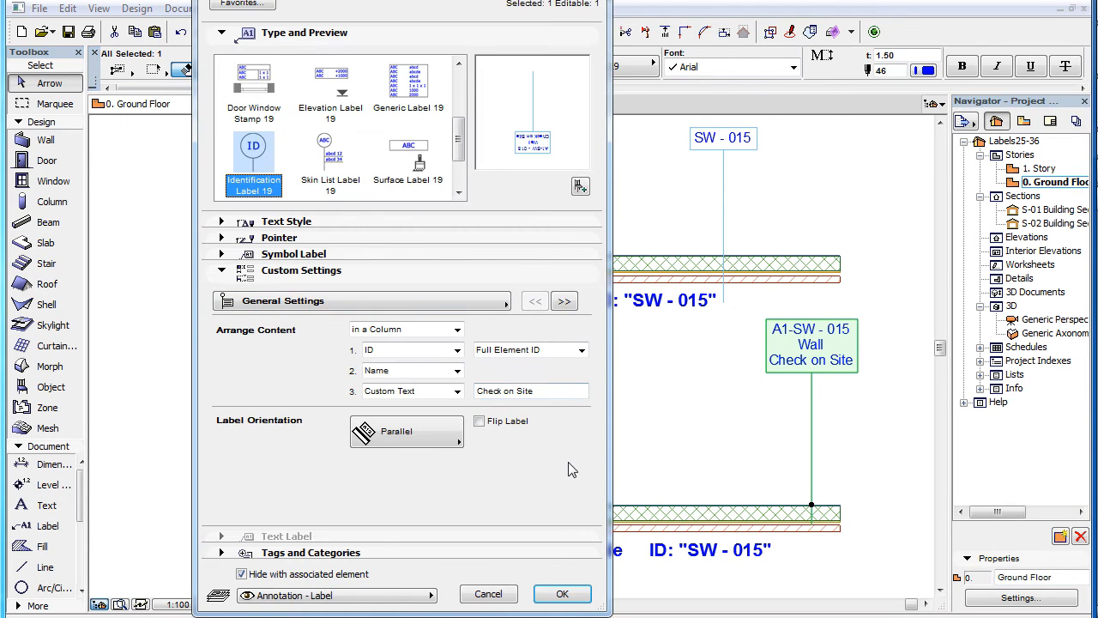
mouse_move(335, 401)
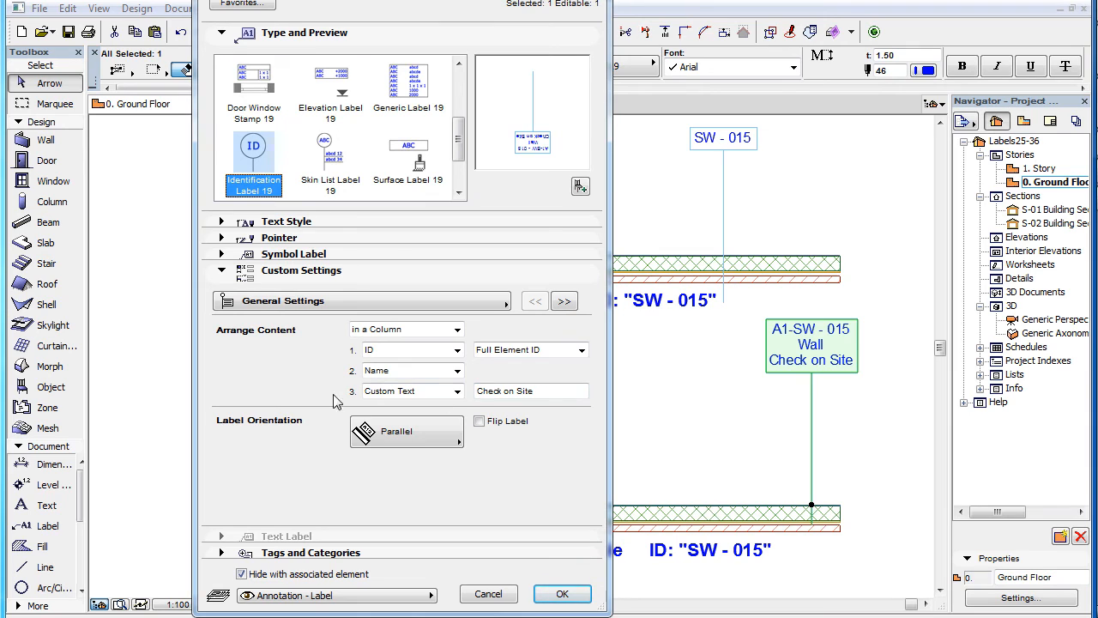
left_click(405, 430)
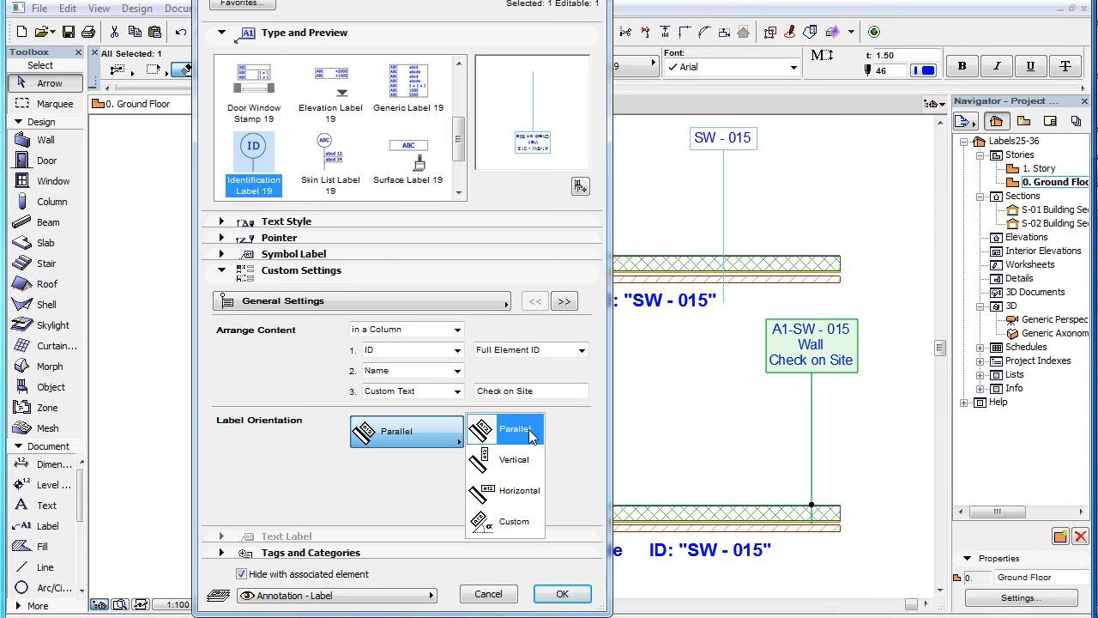
left_click(515, 429)
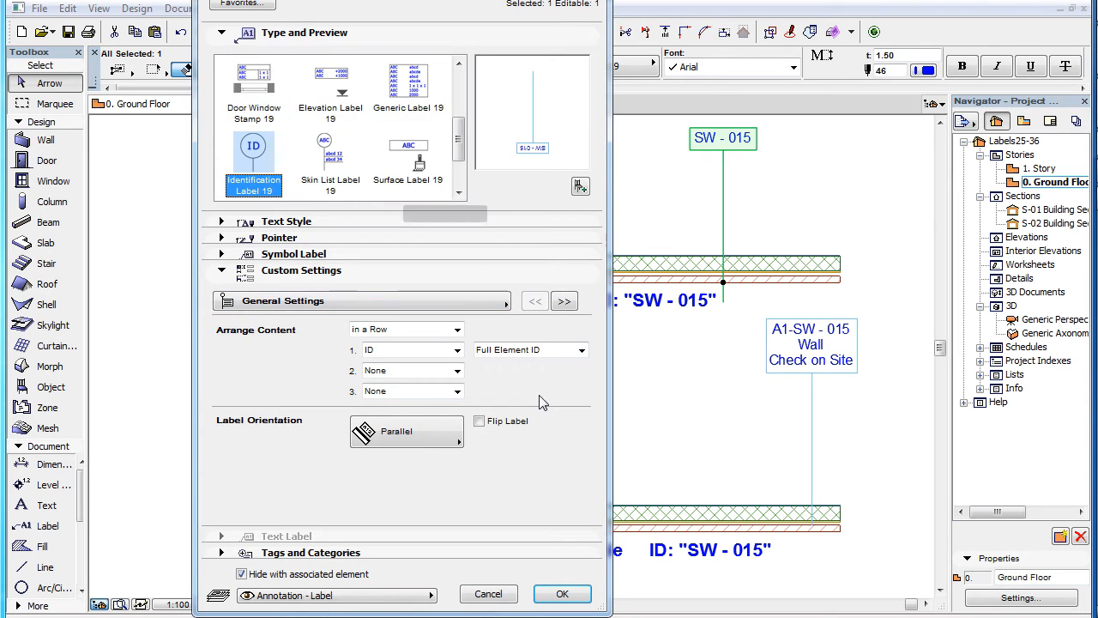
left_click(479, 420)
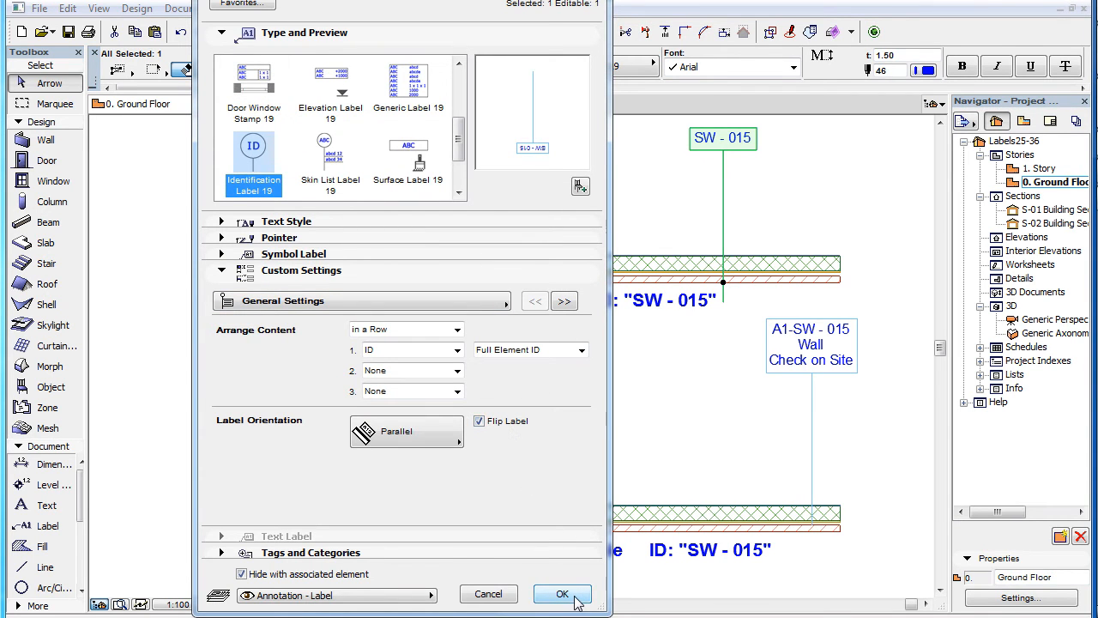
left_click(563, 593)
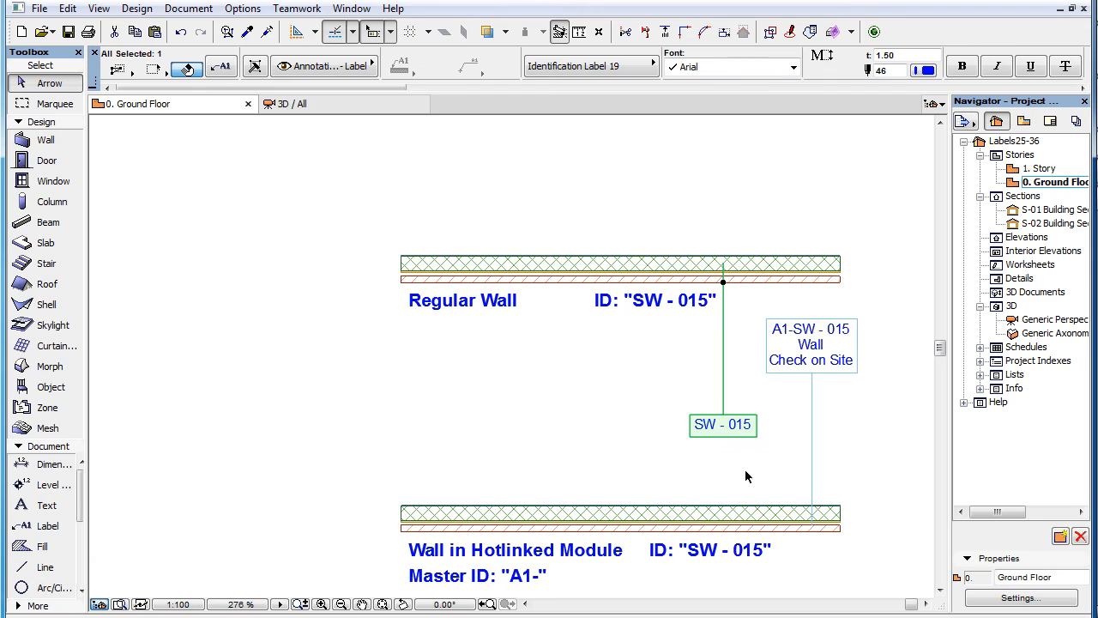
mouse_move(697, 460)
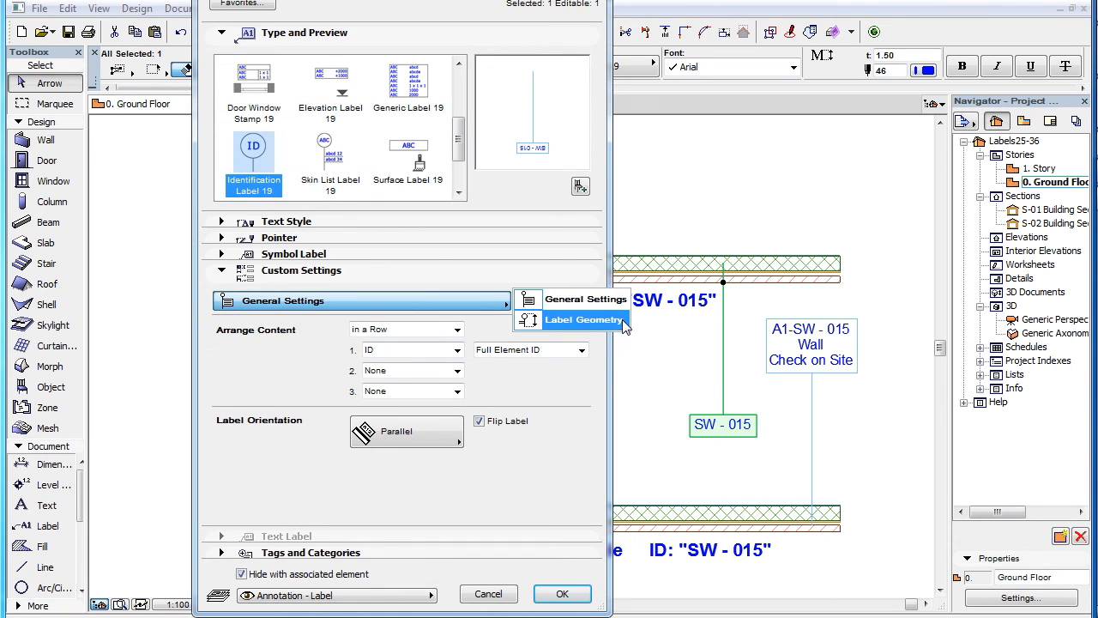
- Switch the wall label's Custom Settings page to Label Geometry
left_click(584, 319)
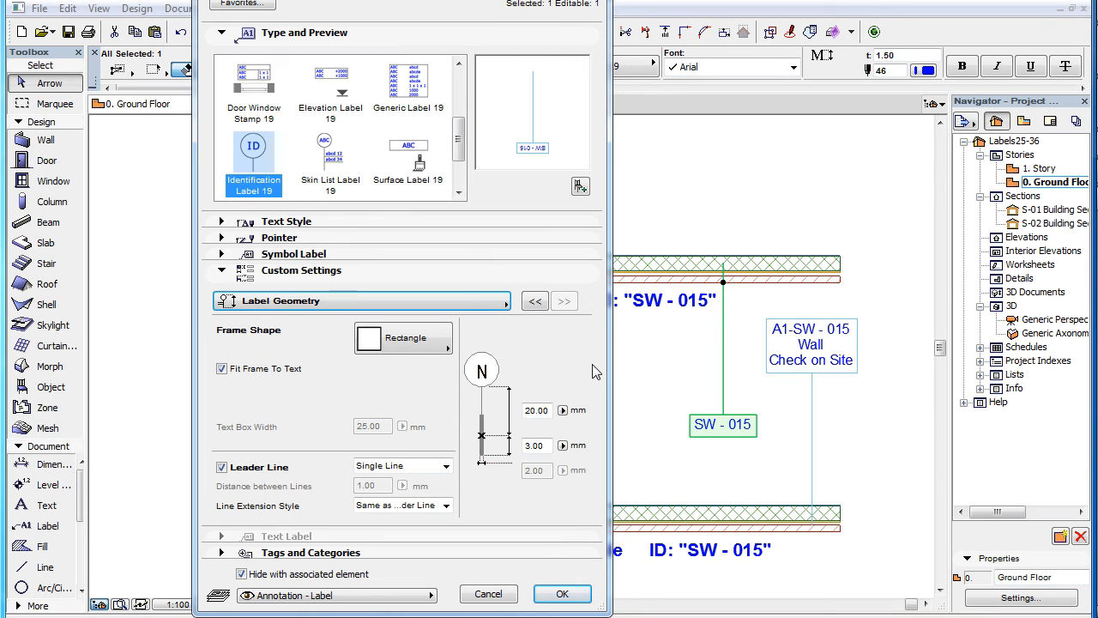
mouse_move(587, 340)
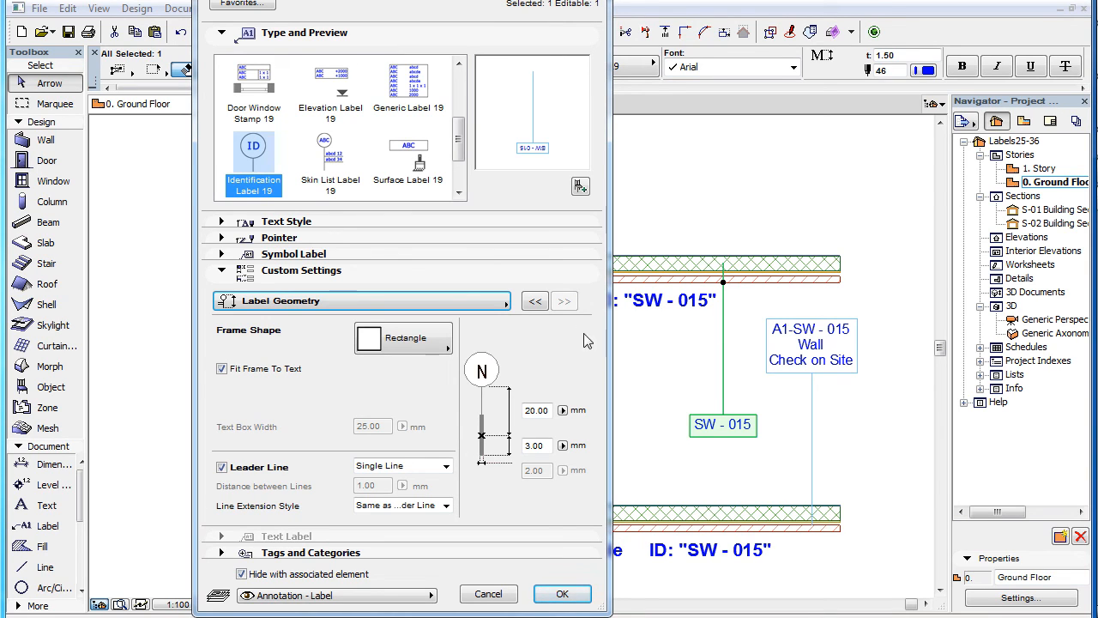
mouse_move(428, 532)
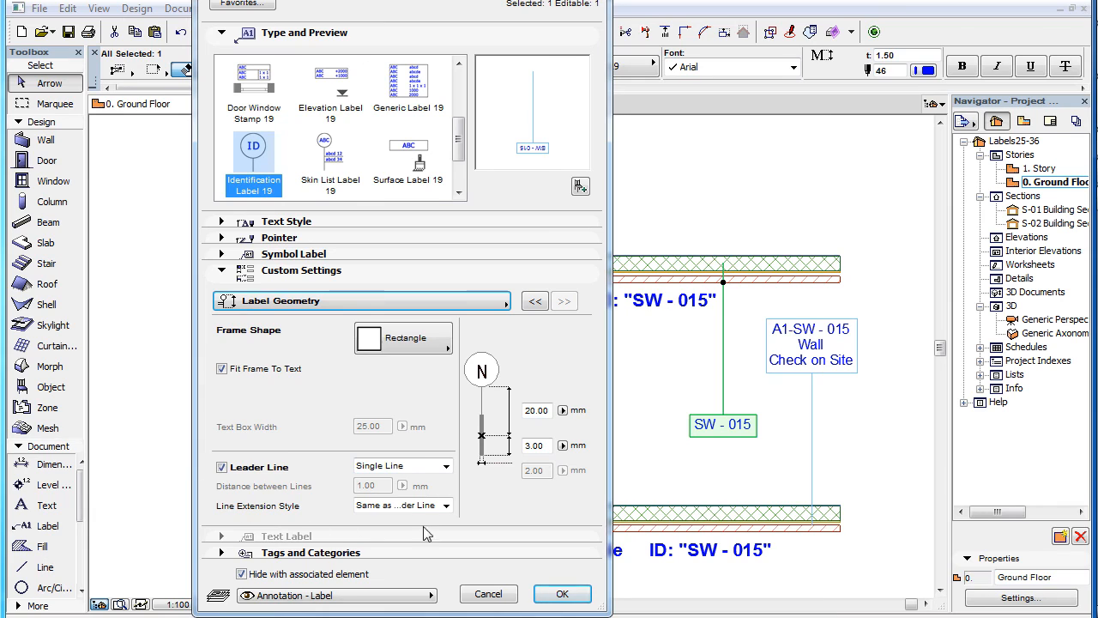
mouse_move(193, 351)
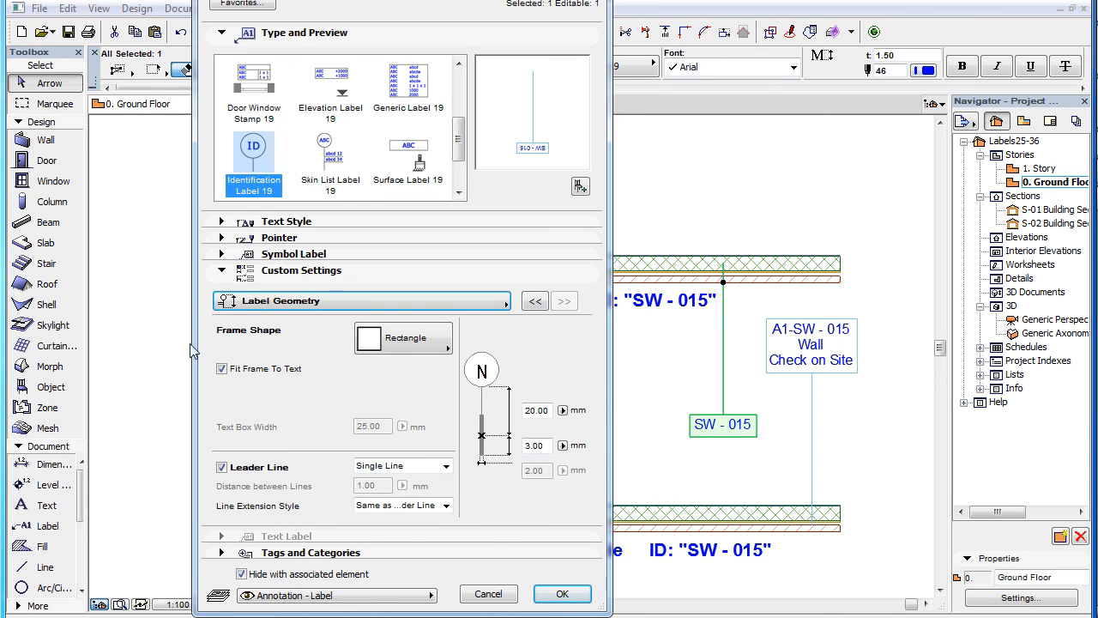
mouse_move(628, 413)
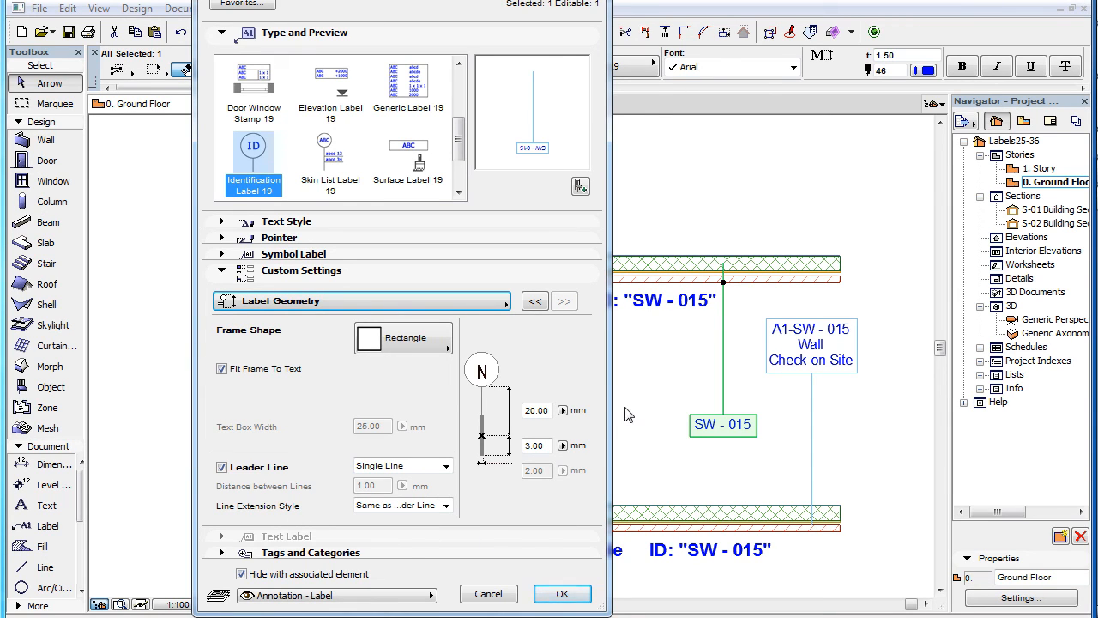